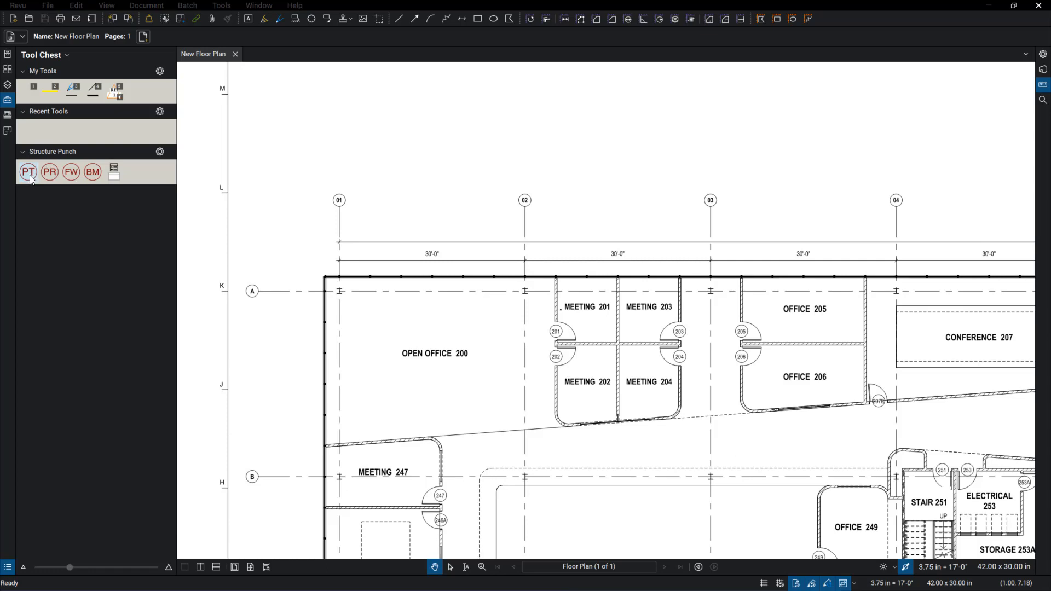
- Place a PT punch symbol from the Structure Punch set above Open Office 200 near grid 02
left_click(27, 172)
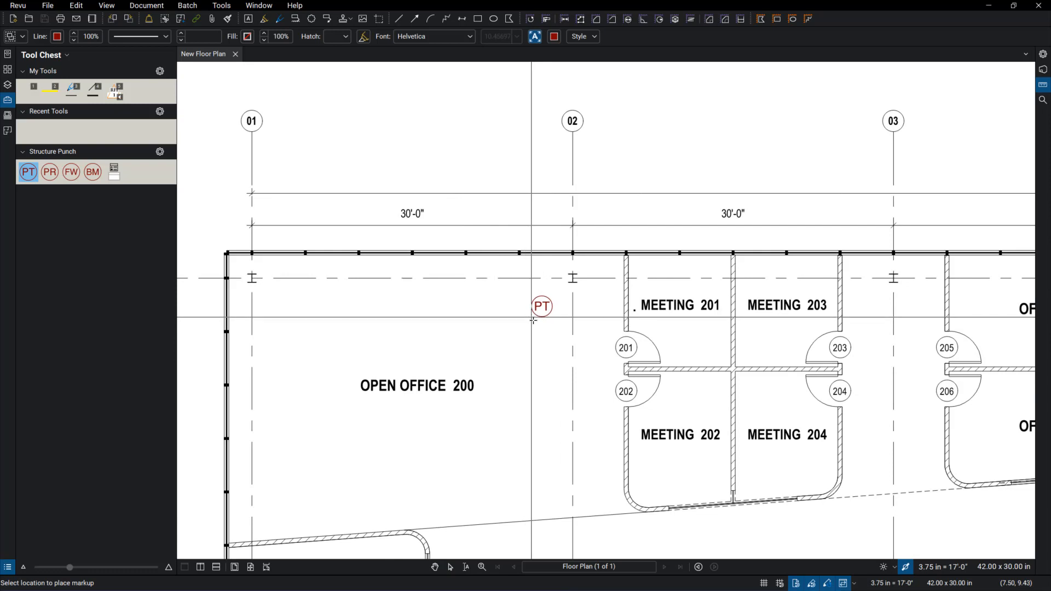
left_click(710, 345)
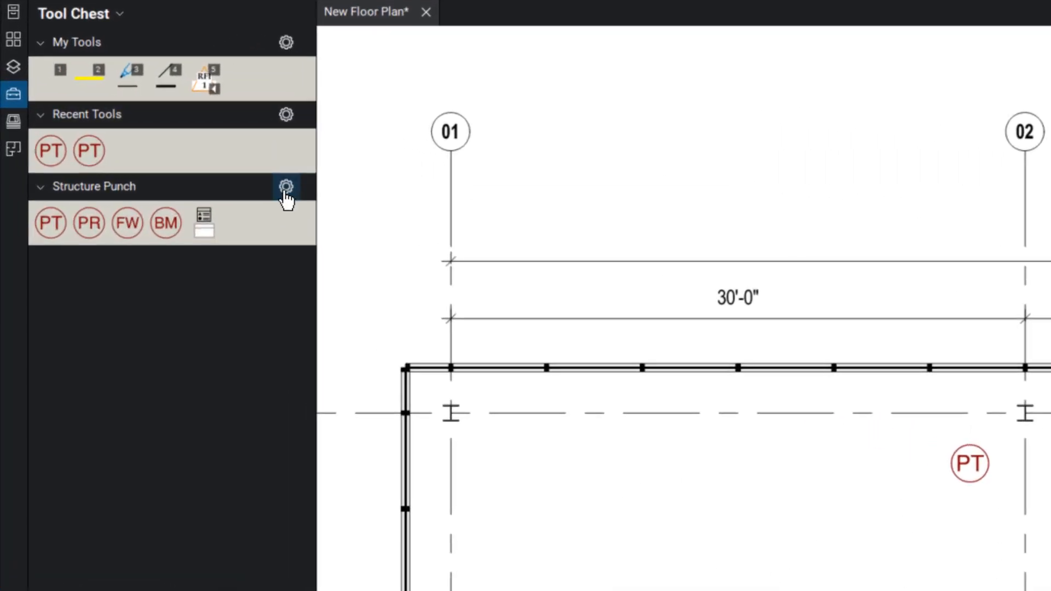
- Switch the Structure Punch set to Detail view to read comments, then back to Symbol view
left_click(285, 186)
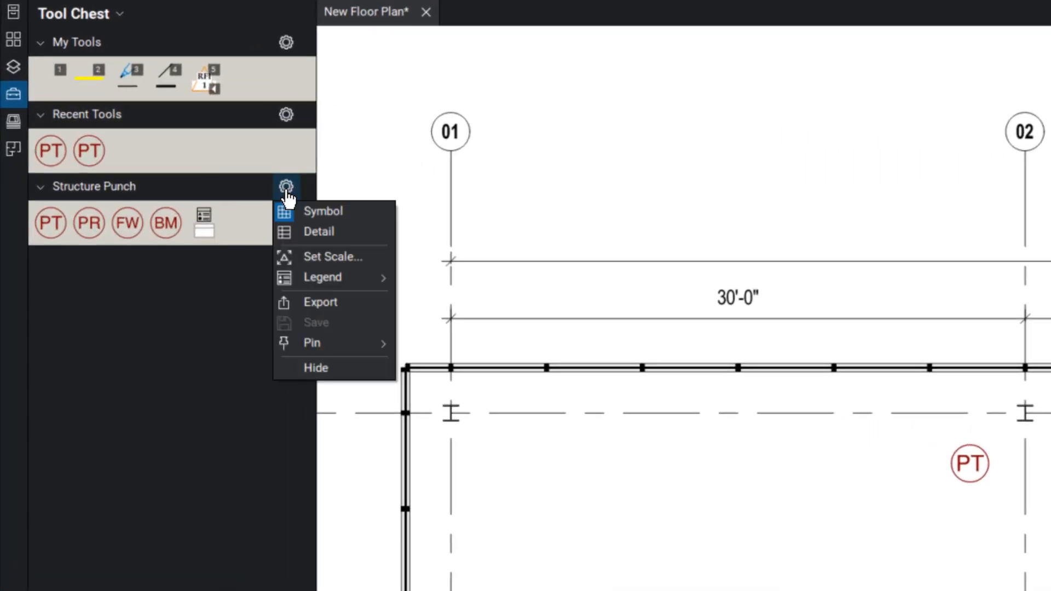
left_click(319, 231)
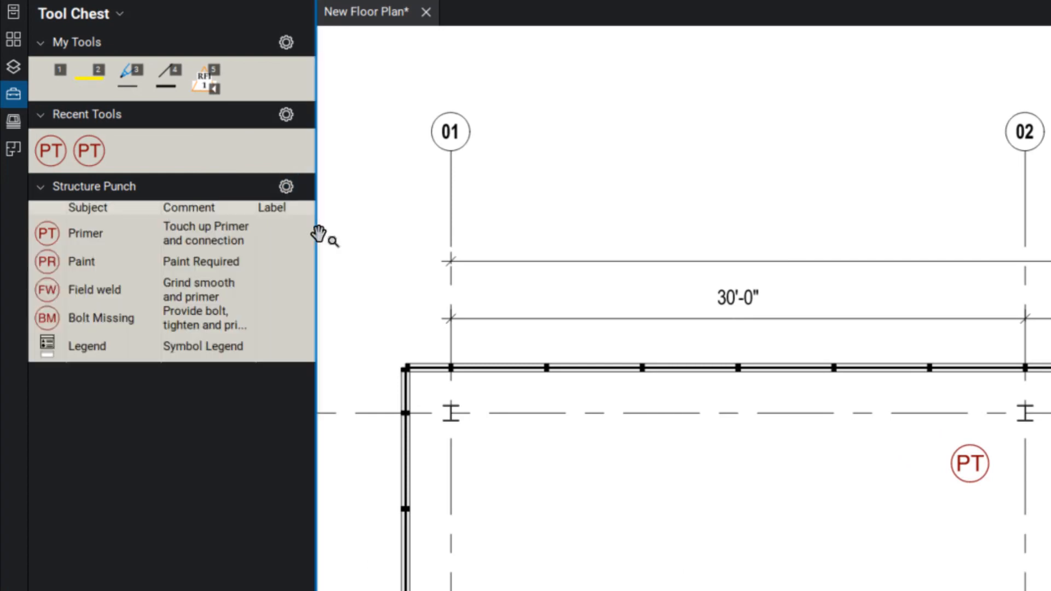
mouse_move(101, 222)
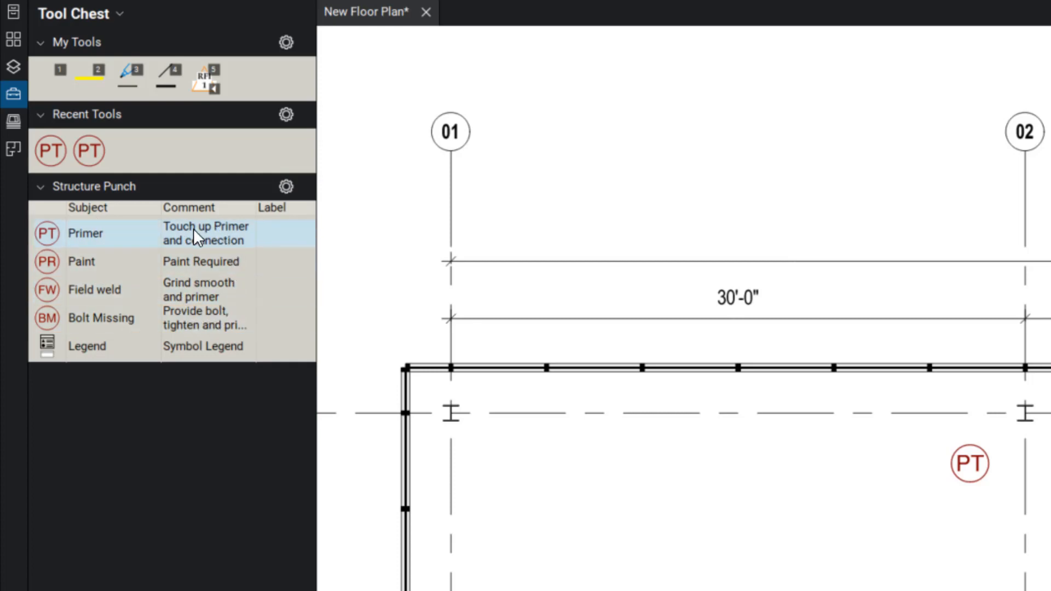
left_click(286, 186)
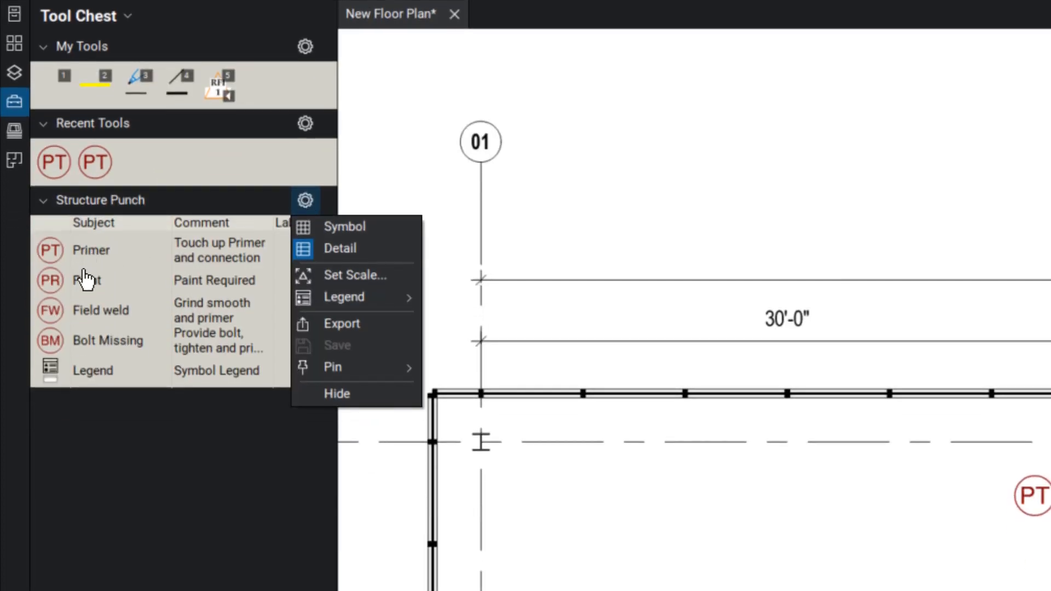
mouse_move(347, 248)
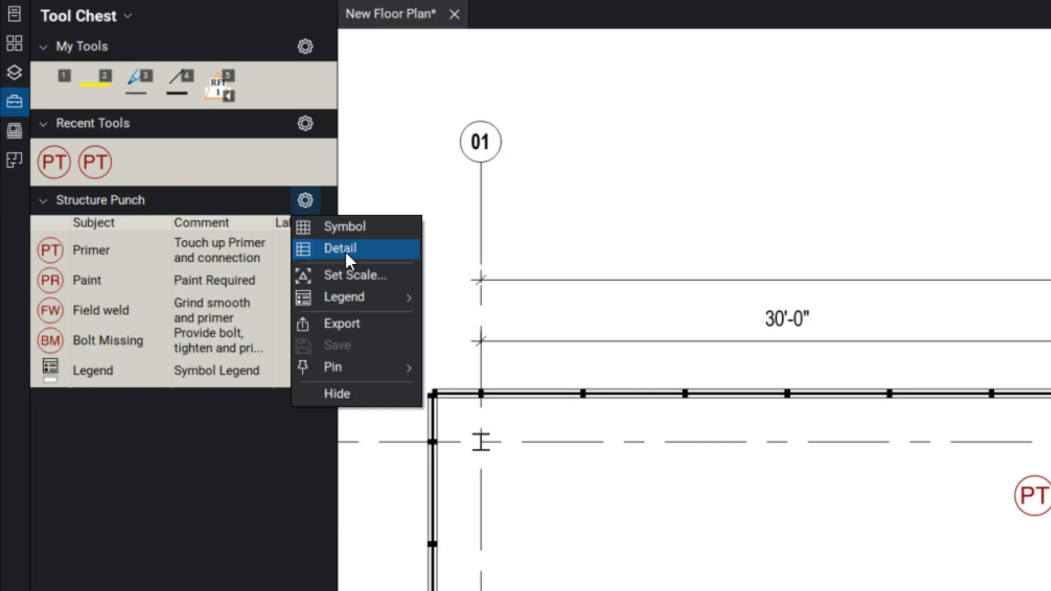
left_click(340, 248)
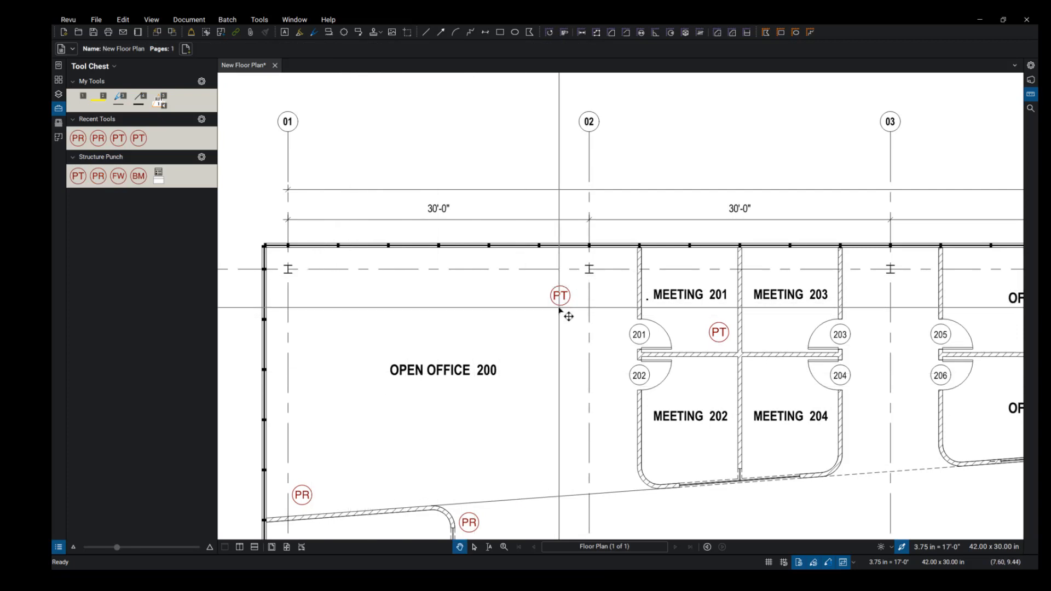
- Drag the PT symbol from grid 02 onto the grid line at Open Office 200's top-left corner
left_click(559, 296)
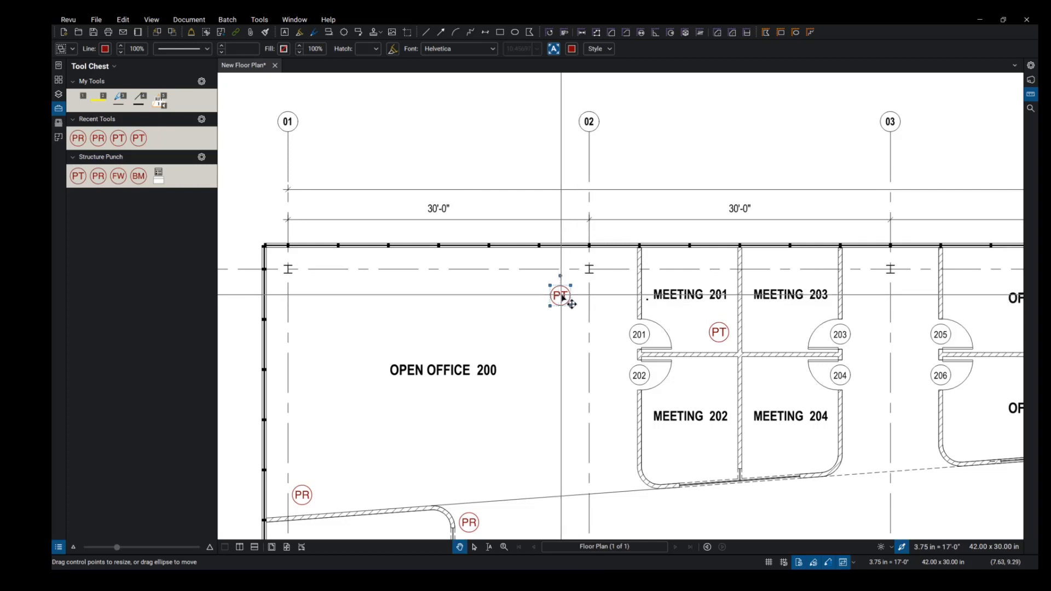
mouse_move(561, 297)
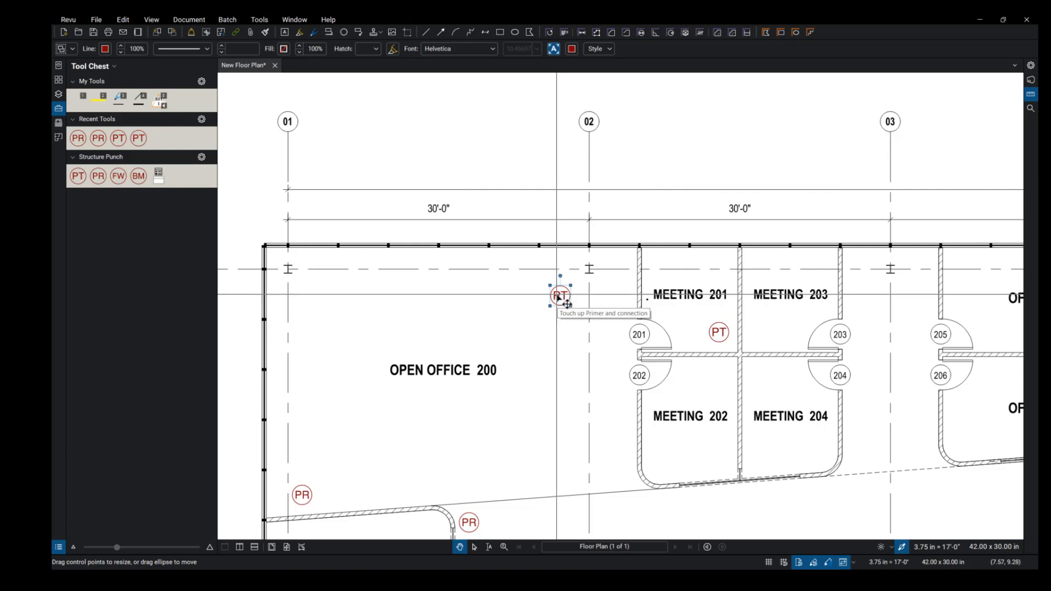
left_click_drag(559, 296, 305, 286)
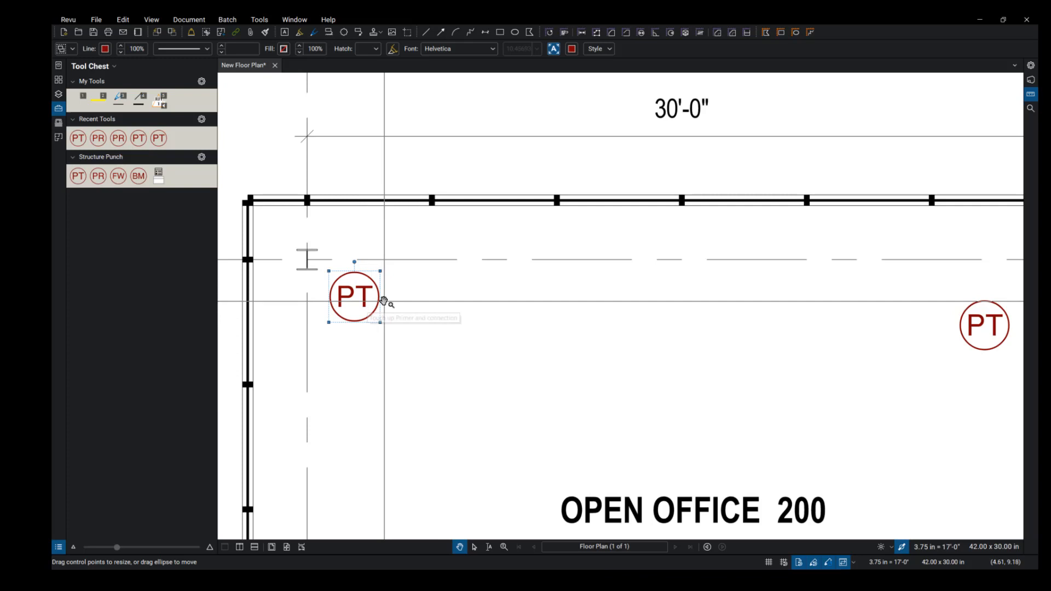
left_click_drag(353, 300, 353, 297)
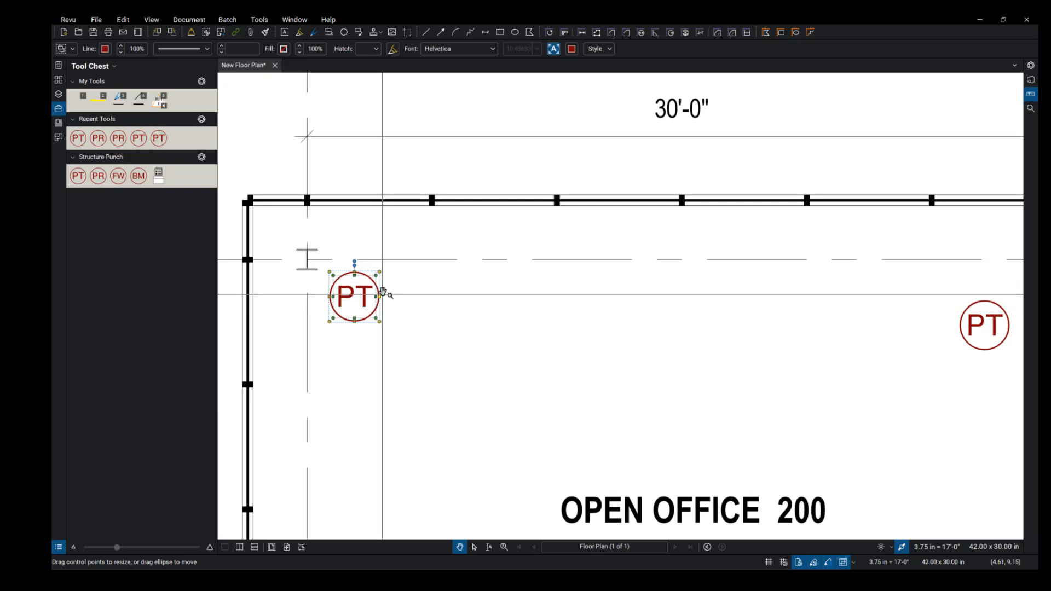
mouse_move(372, 306)
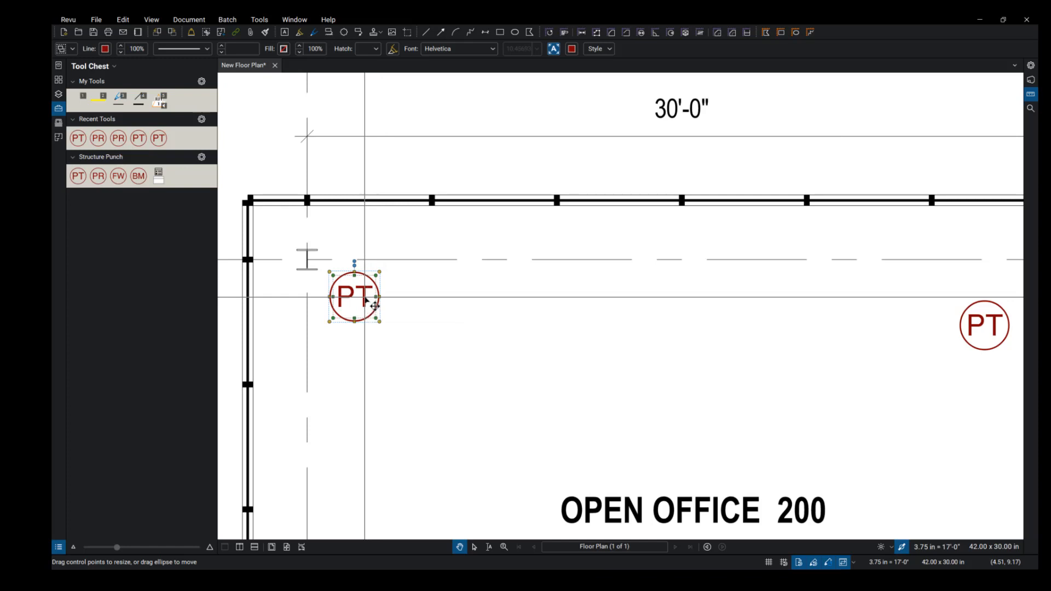
- Relabel the PT symbol as TR and set its subject to Tile Repair
double_click(353, 297)
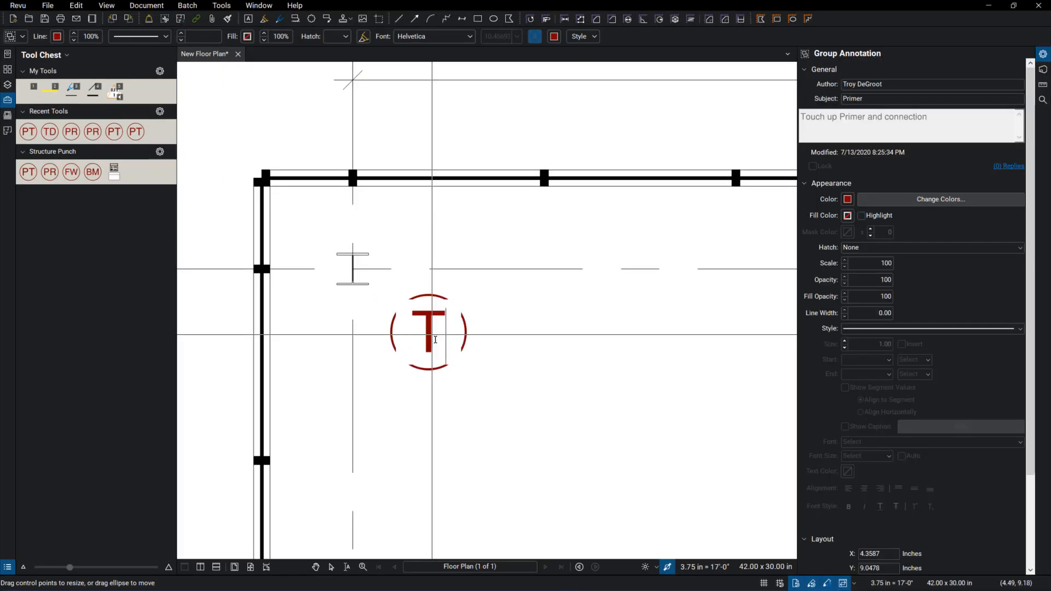
type("R")
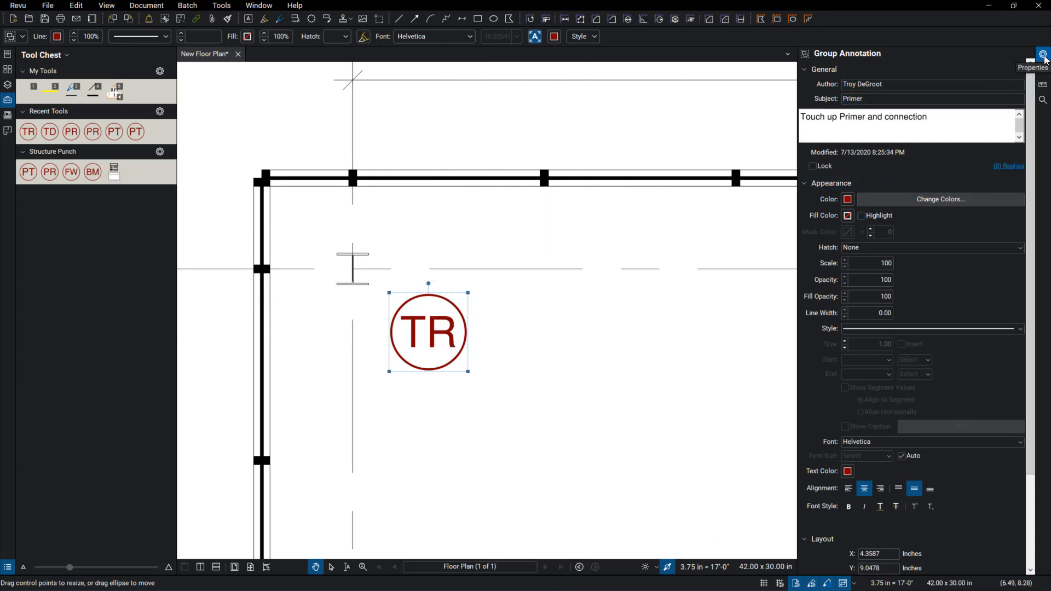
type("Tile Repare")
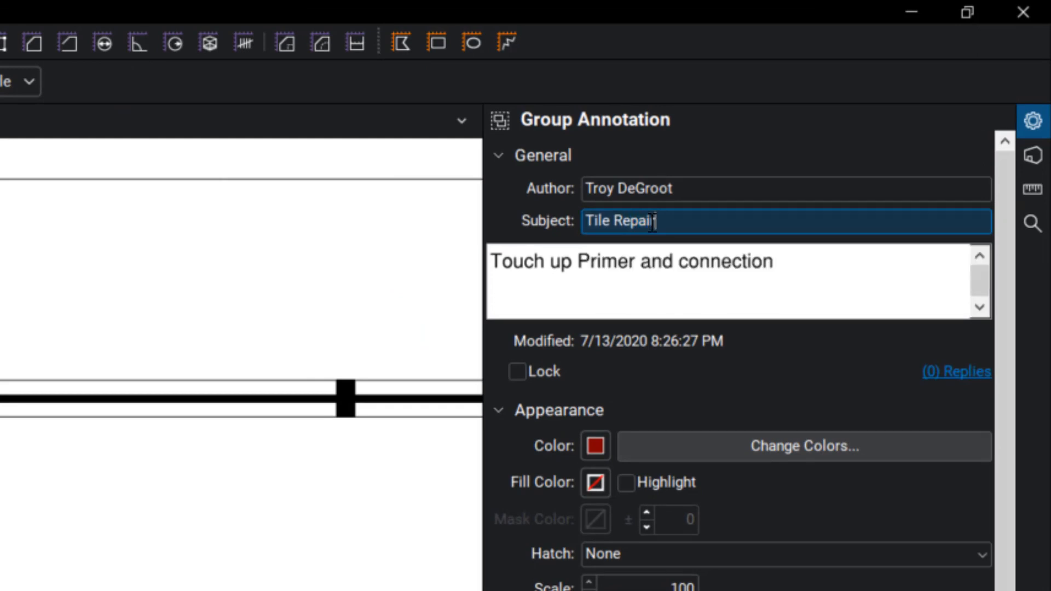
triple_click(630, 221)
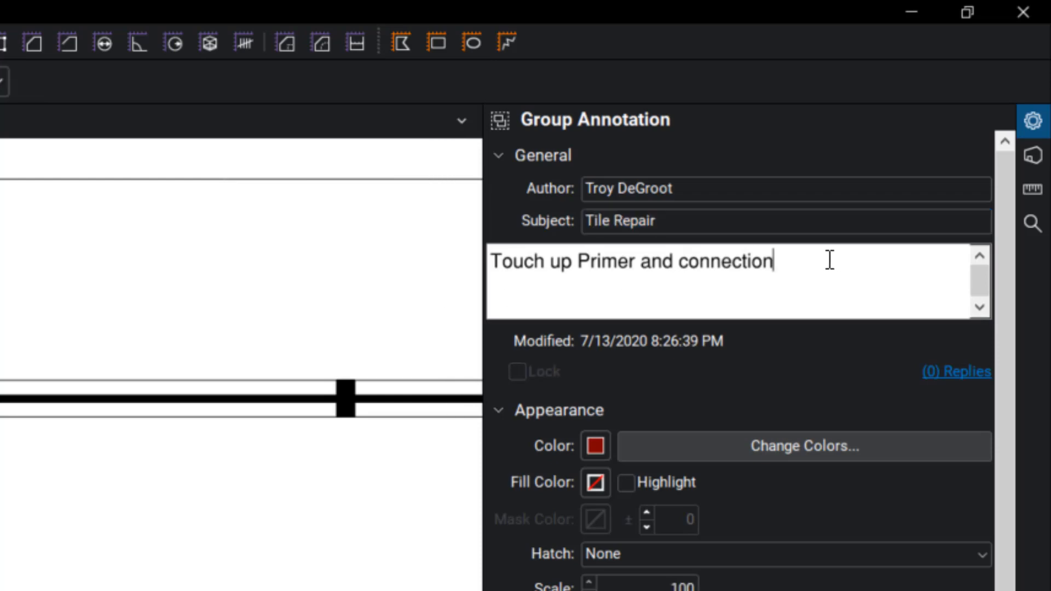
- Replace the symbol's comment with 'Broken Tile & Grout'
triple_click(631, 261)
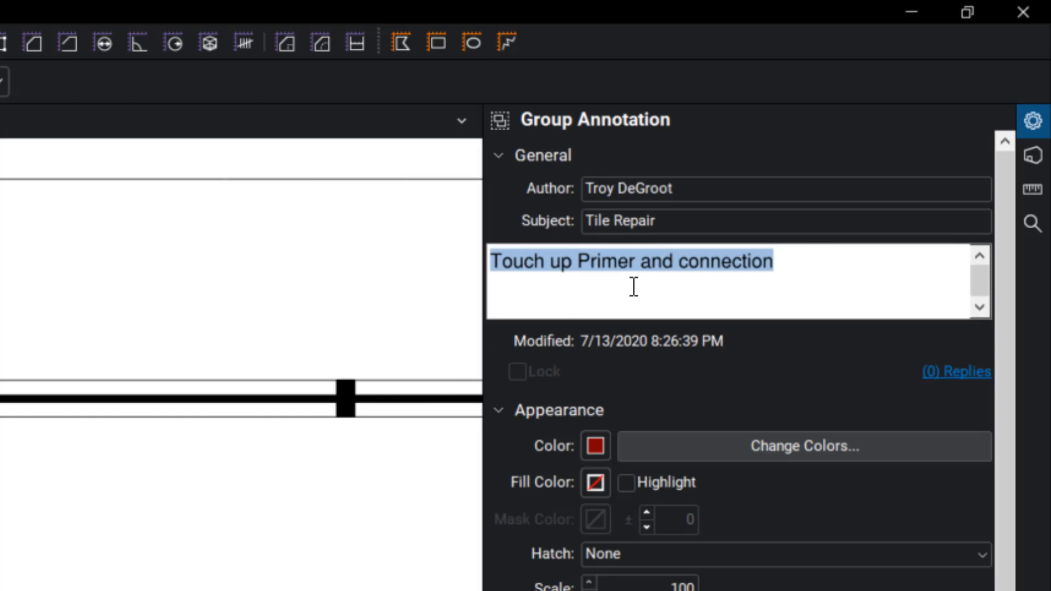
type("Brocken tile")
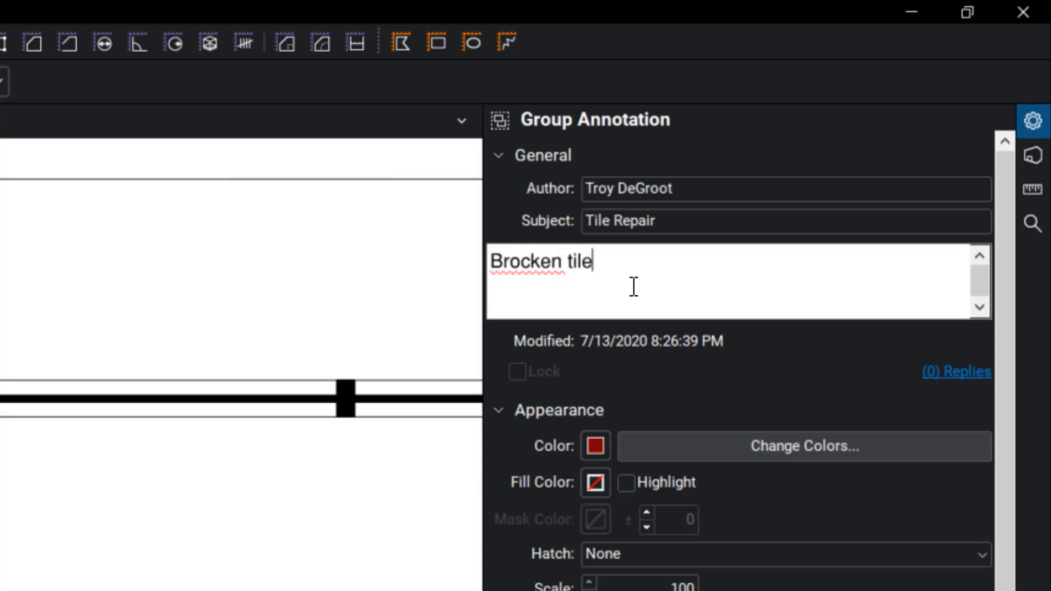
key("Backspace")
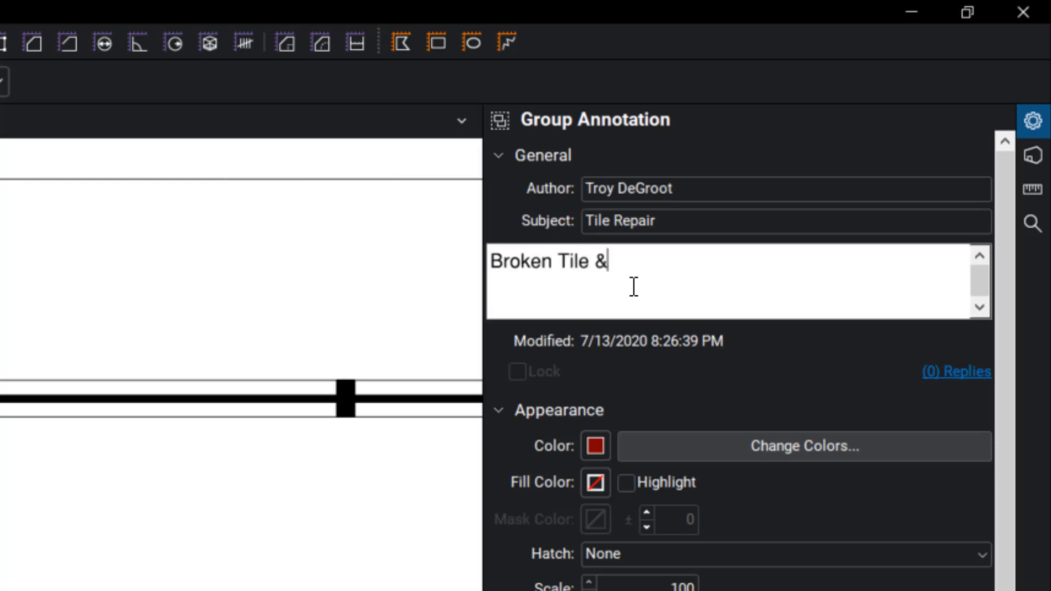
type("Grout")
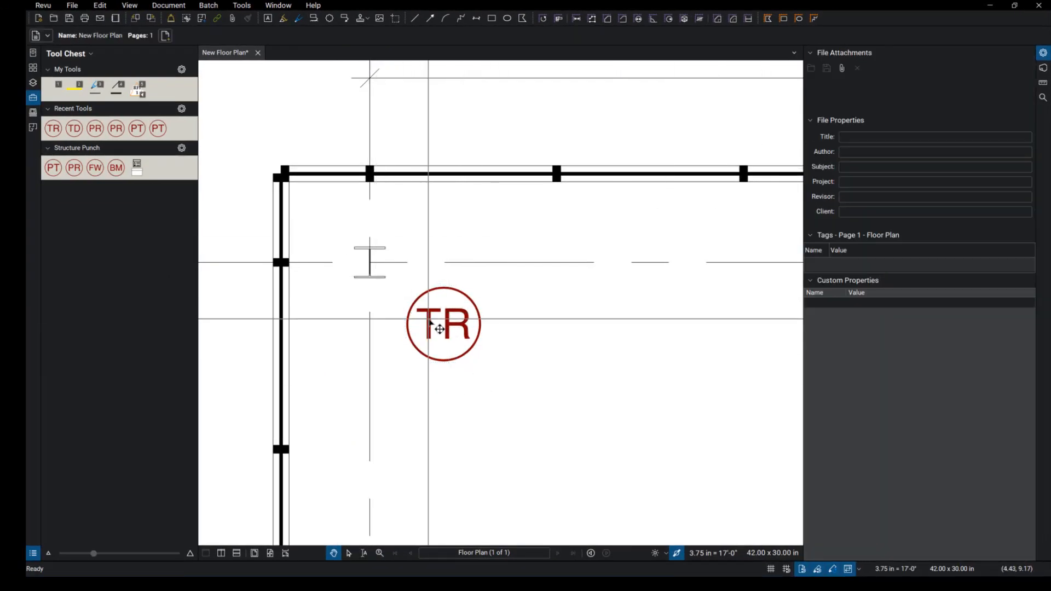
- Add the TR symbol to the Structure Punch set and show the set as a detailed list
right_click(442, 324)
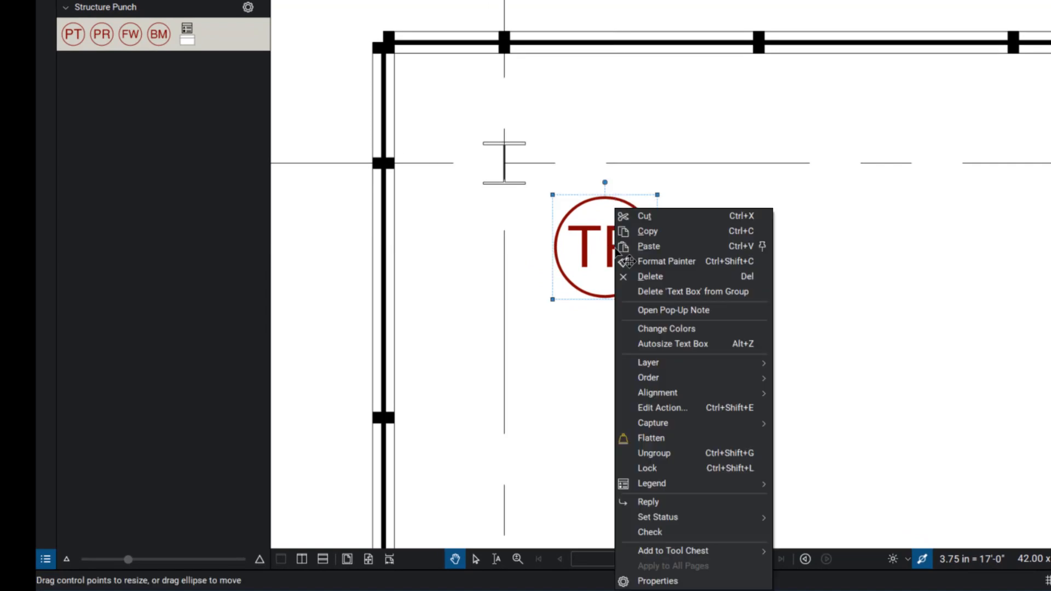
mouse_move(673, 551)
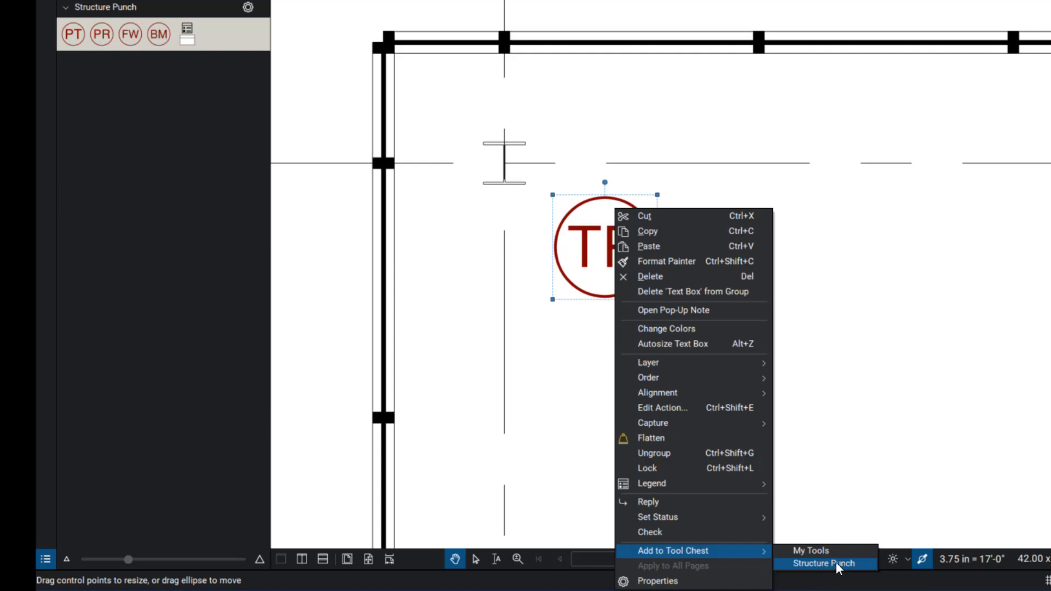
left_click(823, 563)
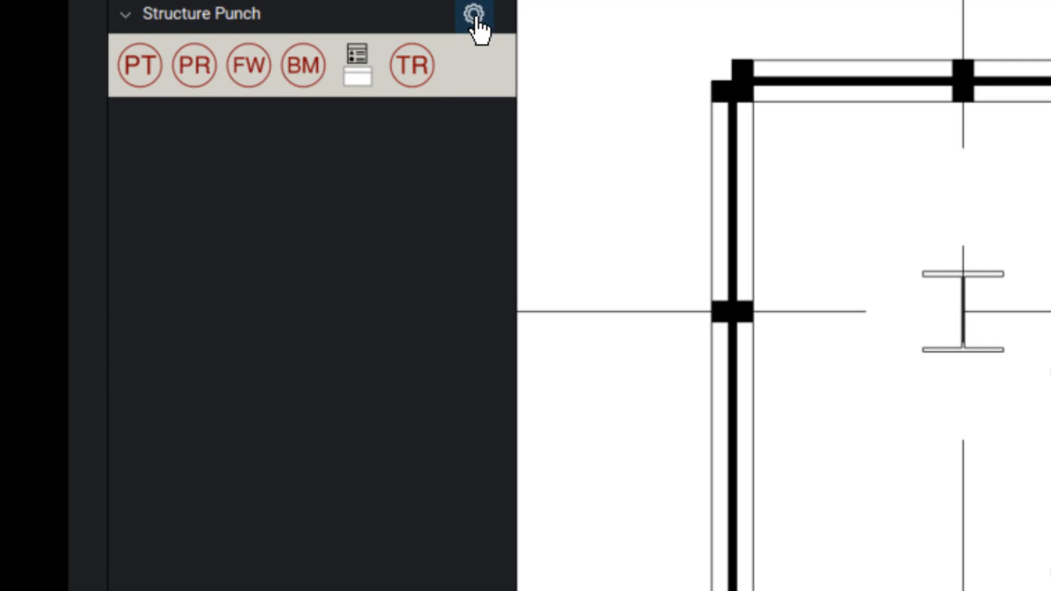
left_click(473, 14)
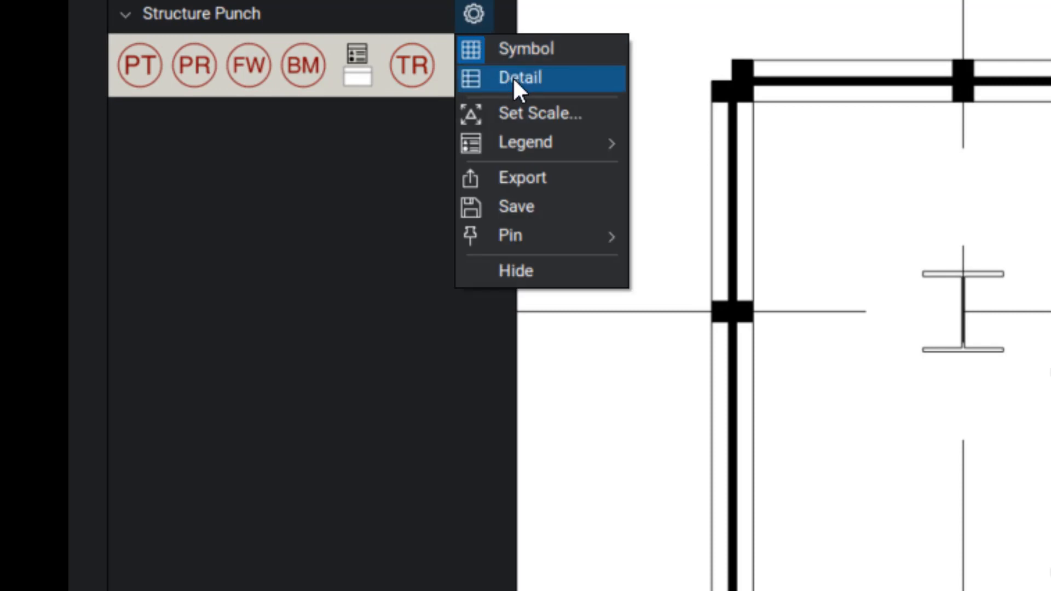
left_click(518, 76)
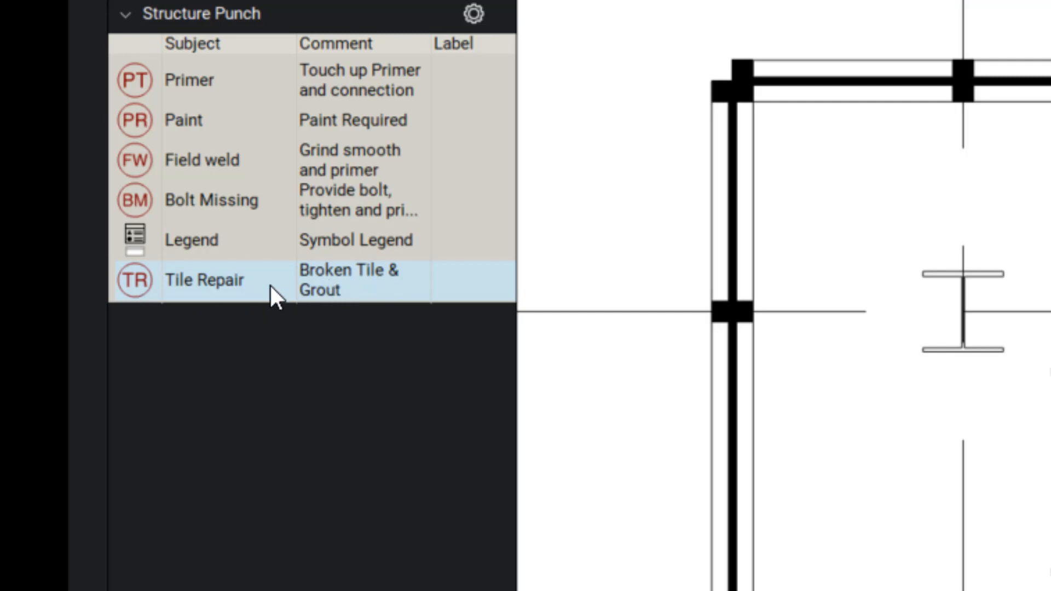
mouse_move(332, 298)
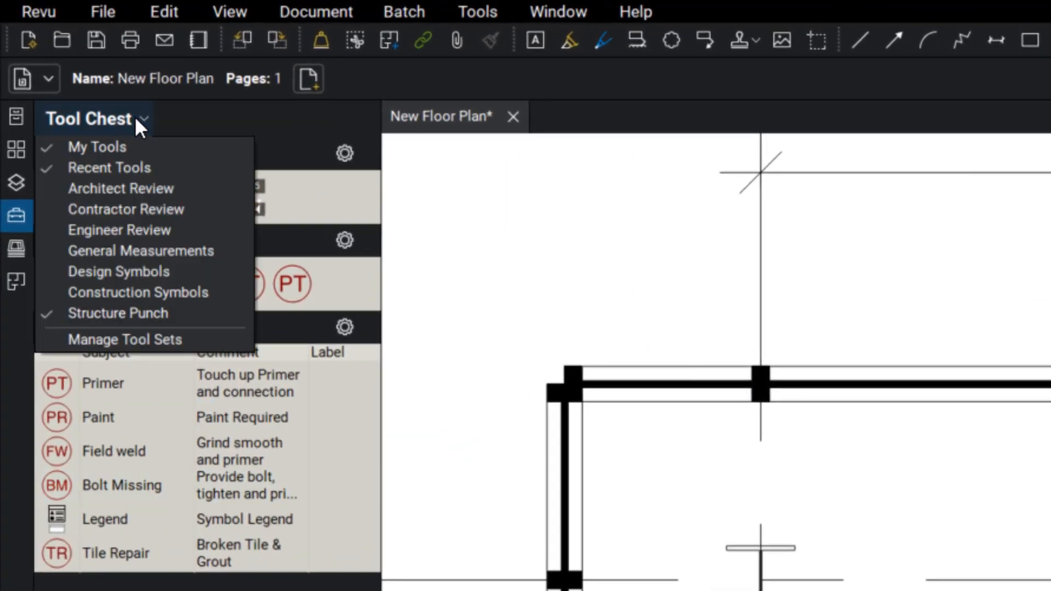
mouse_move(125, 339)
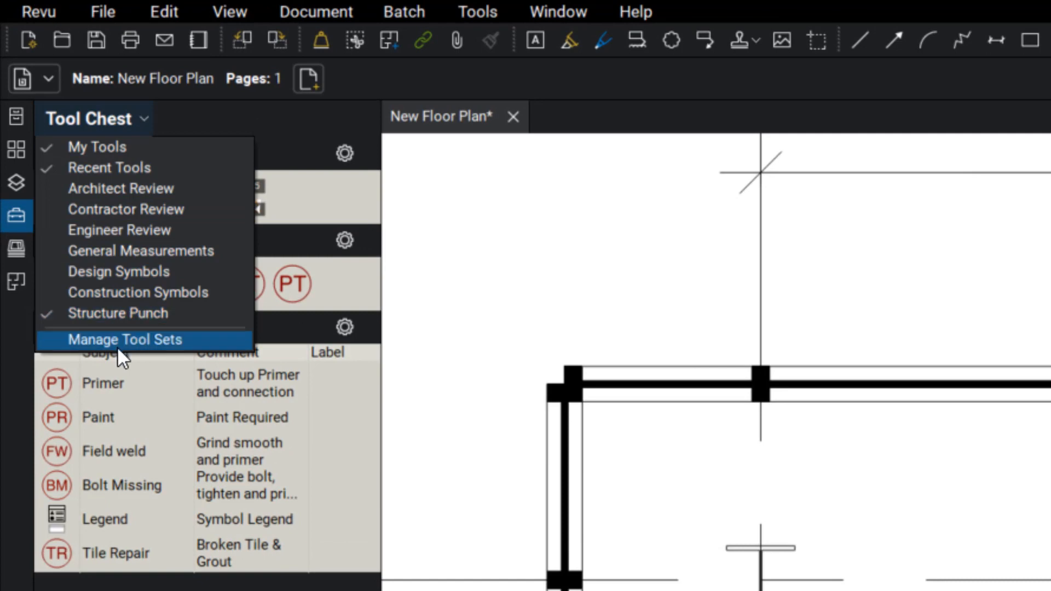
- Create a new empty tool set named Punch in Manage Tool Sets
left_click(125, 339)
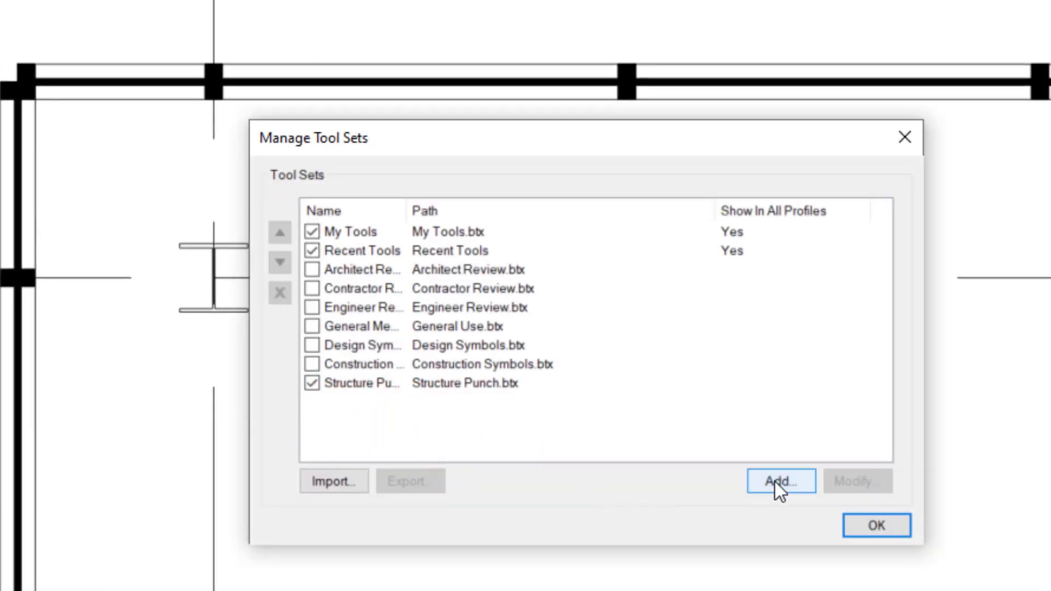
left_click(779, 480)
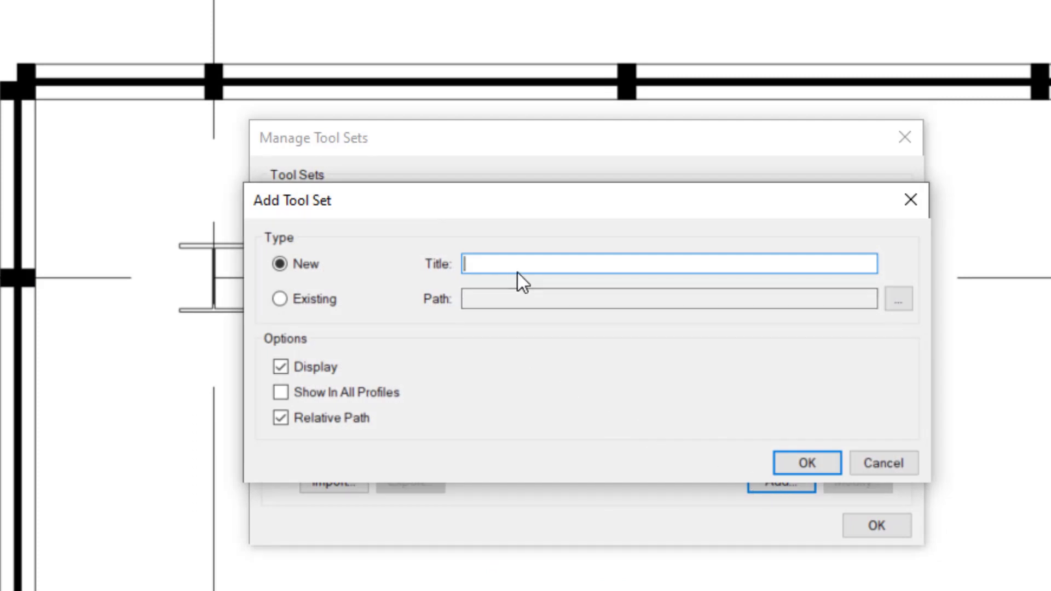
type("Pun")
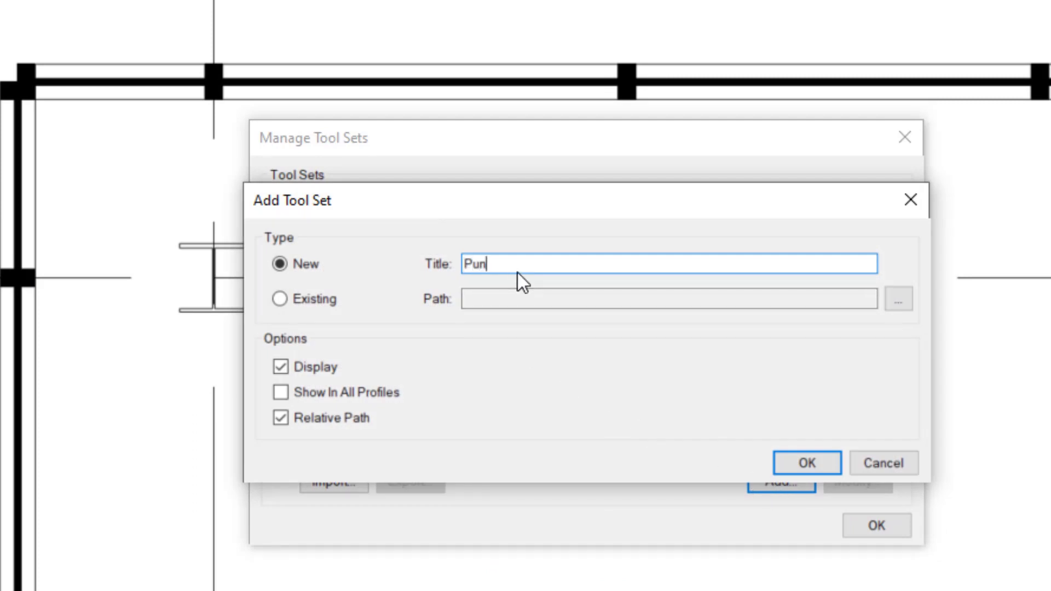
type("ch")
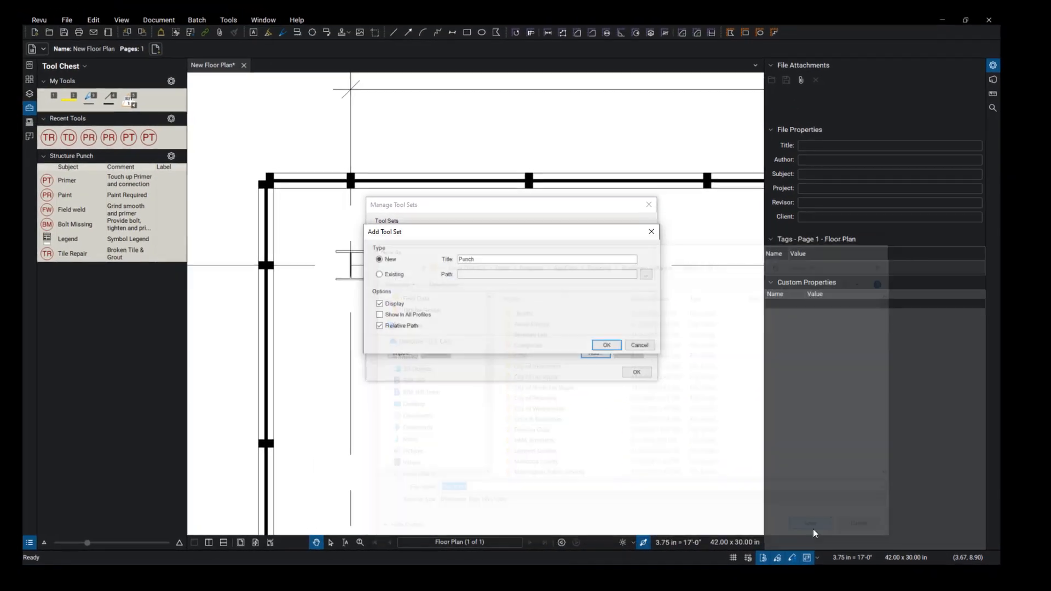
left_click(605, 344)
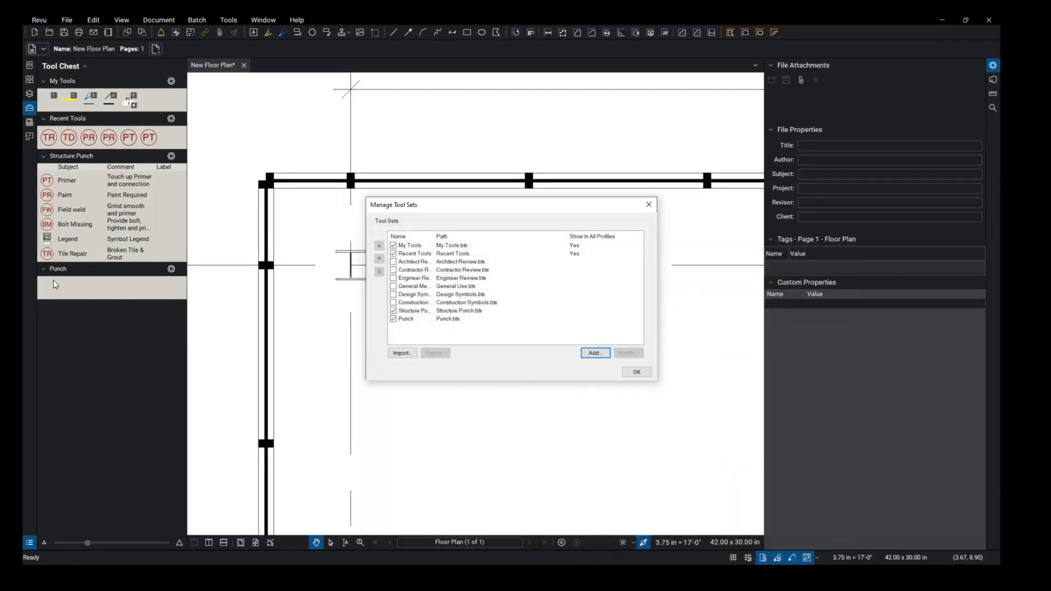
mouse_move(211, 299)
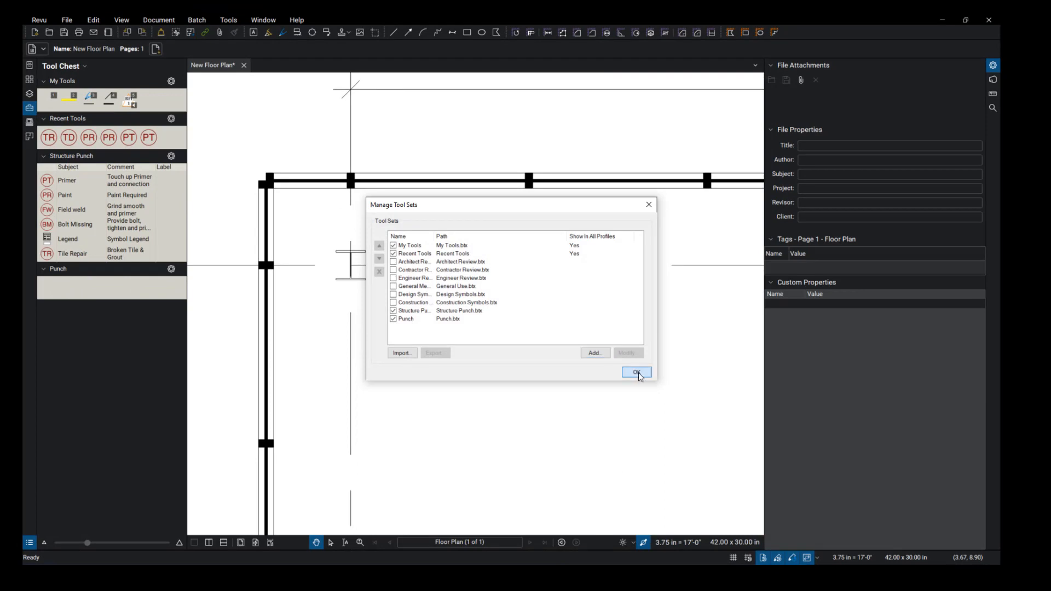
left_click(635, 372)
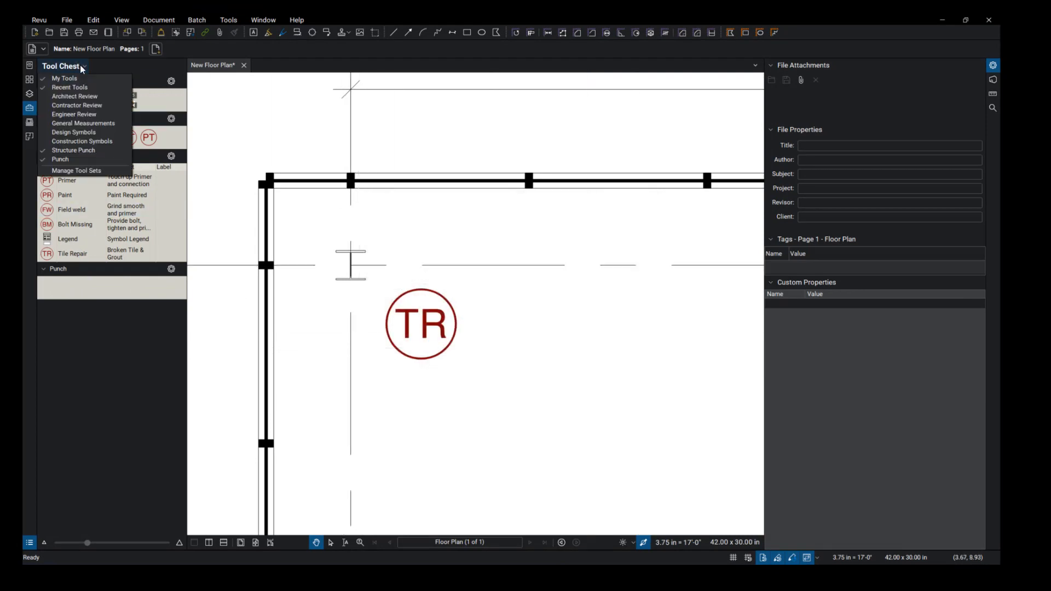
- Reopen the tool set manager and start modifying the Punch tool set
left_click(75, 171)
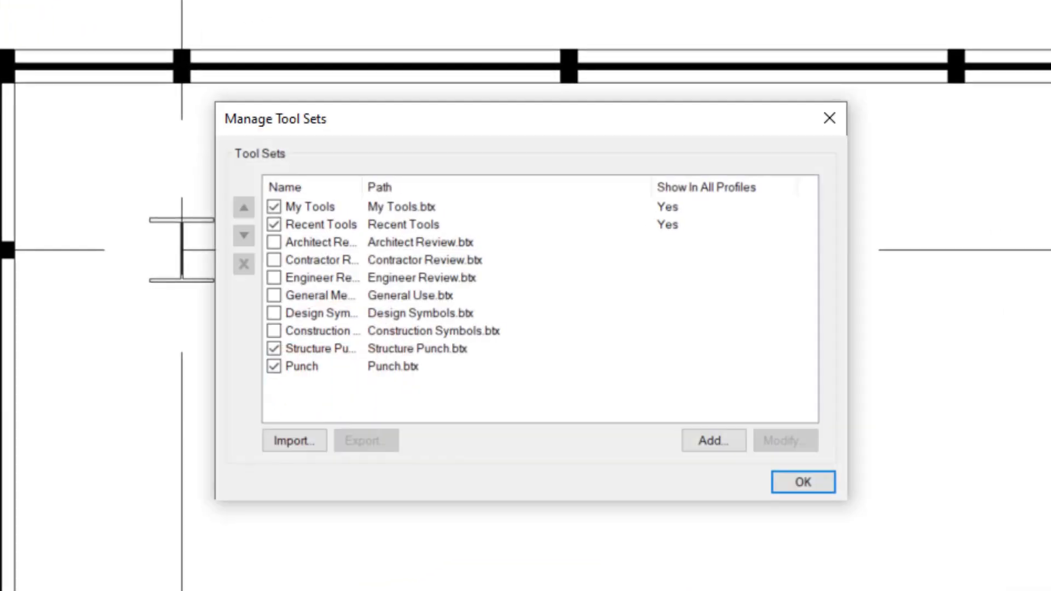
left_click(302, 365)
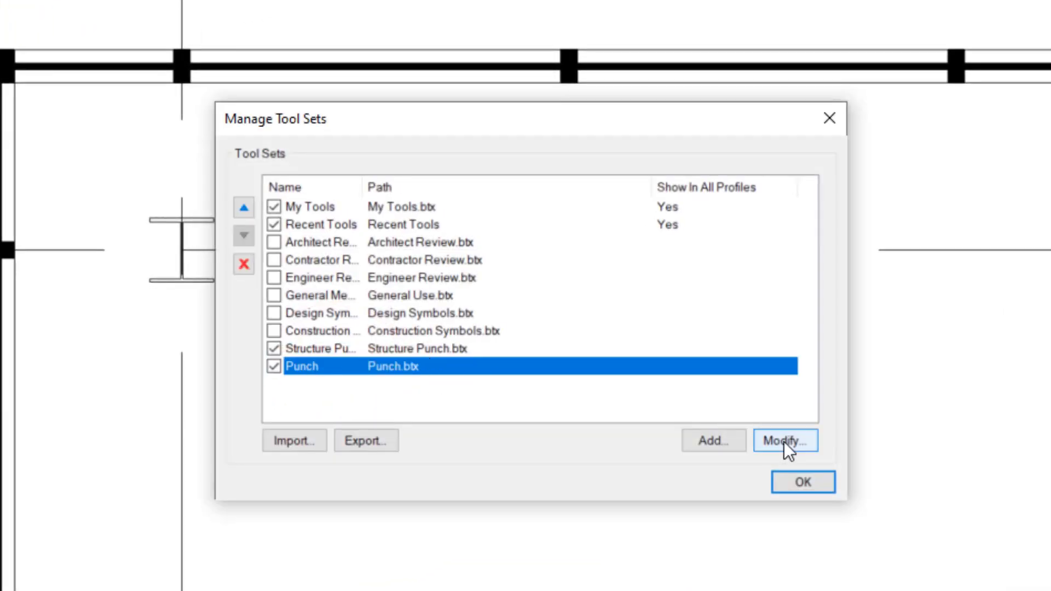
left_click(784, 440)
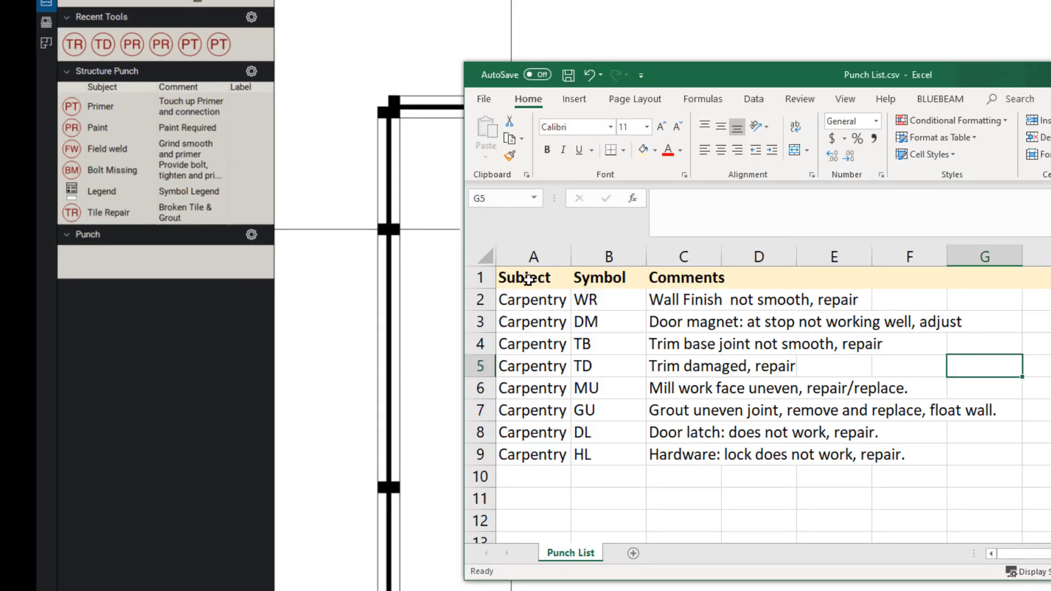
- Widen the punch list's Comments column to about 40.78 so every comment fits
left_click(533, 257)
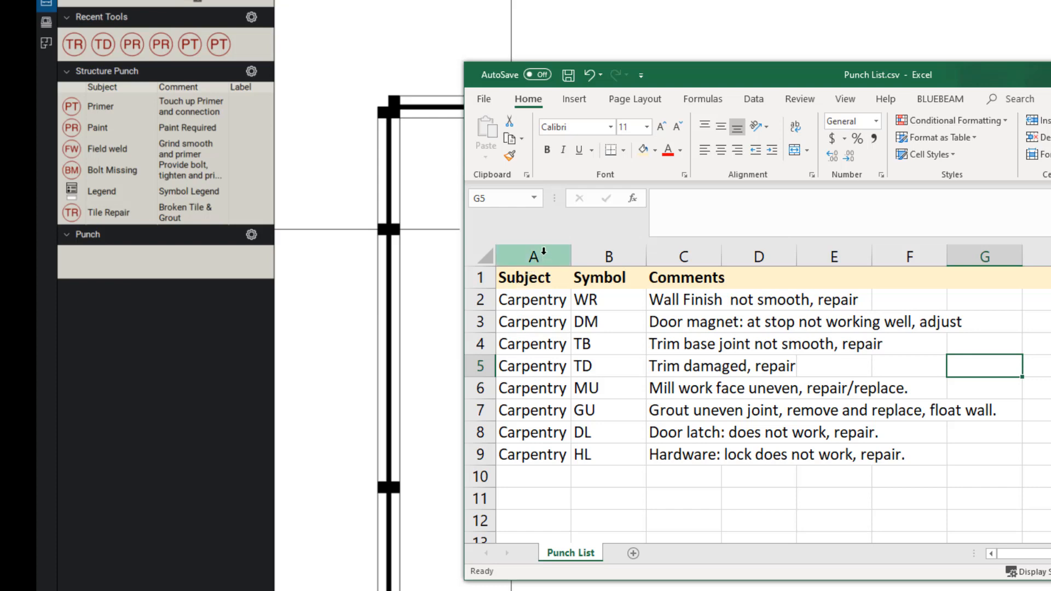
left_click(532, 255)
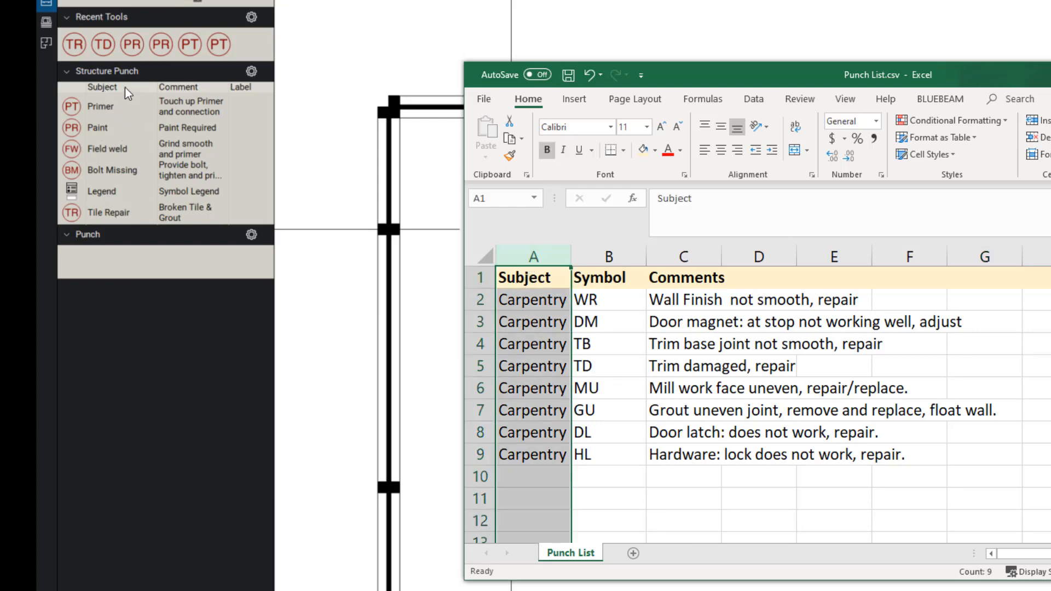
left_click(605, 256)
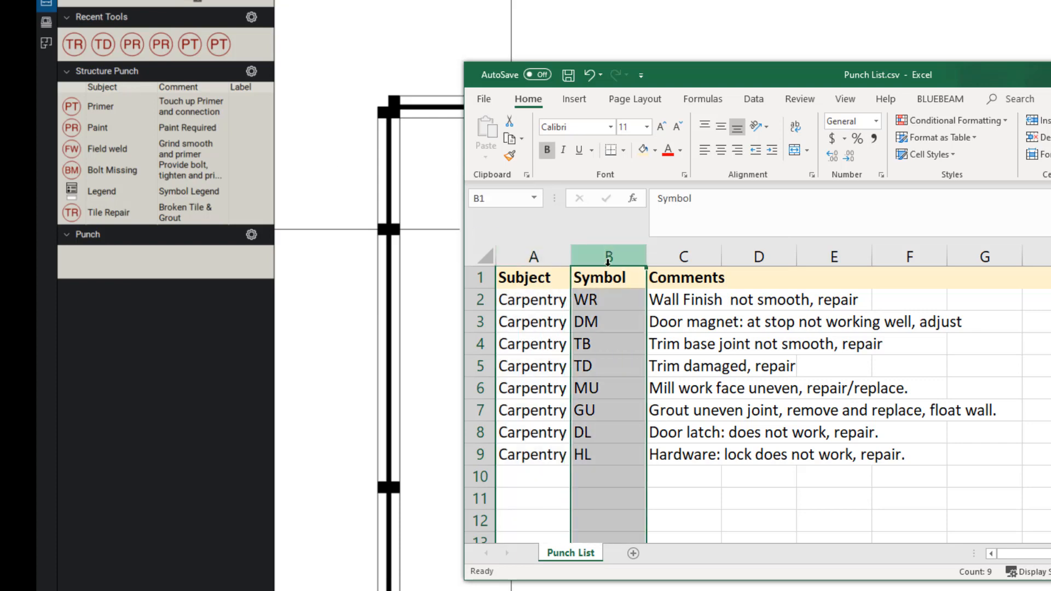
mouse_move(120, 102)
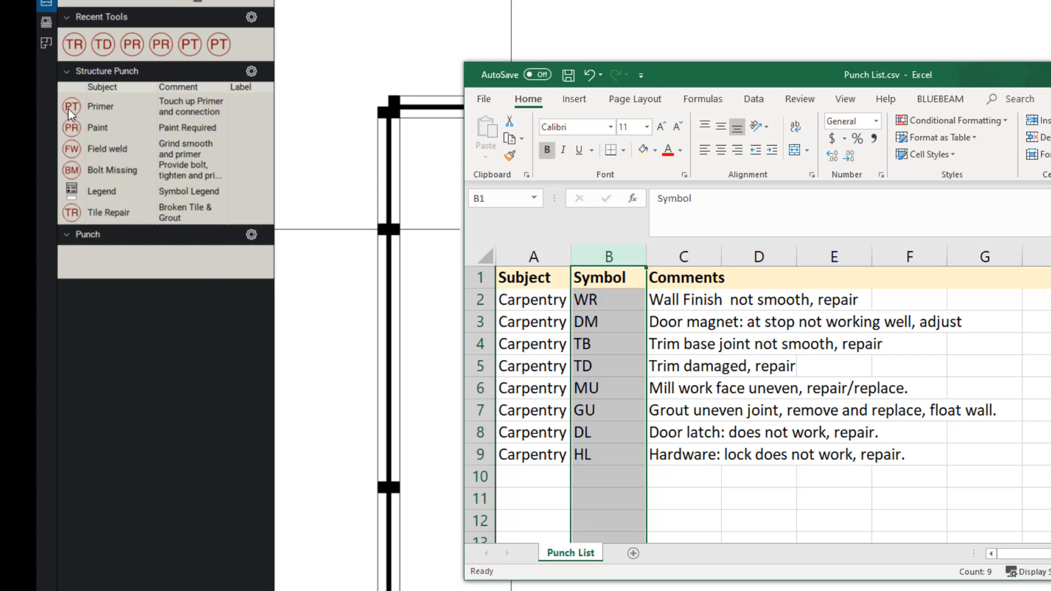
mouse_move(109, 149)
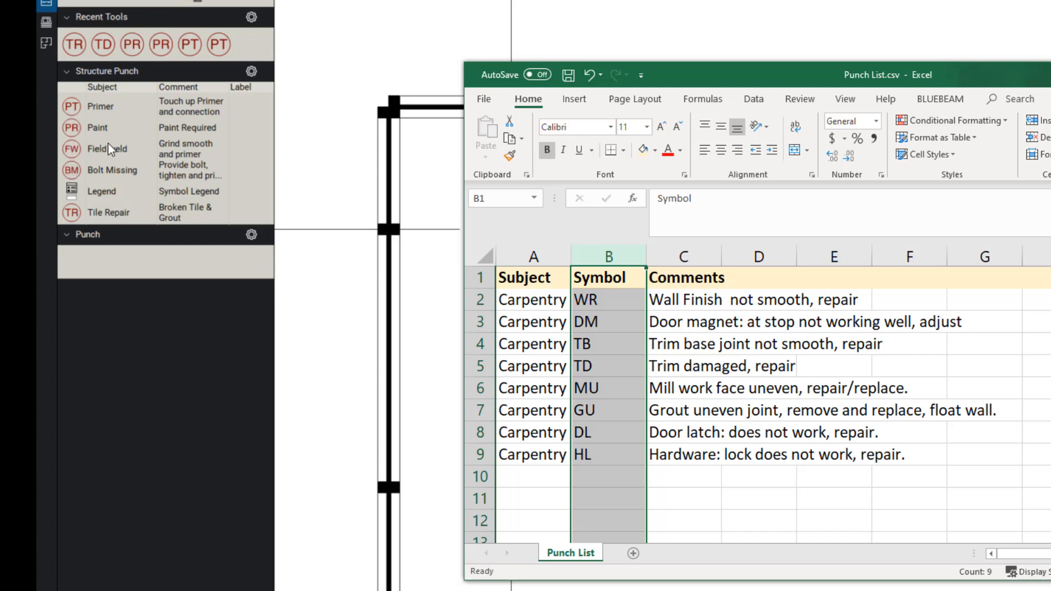
mouse_move(621, 291)
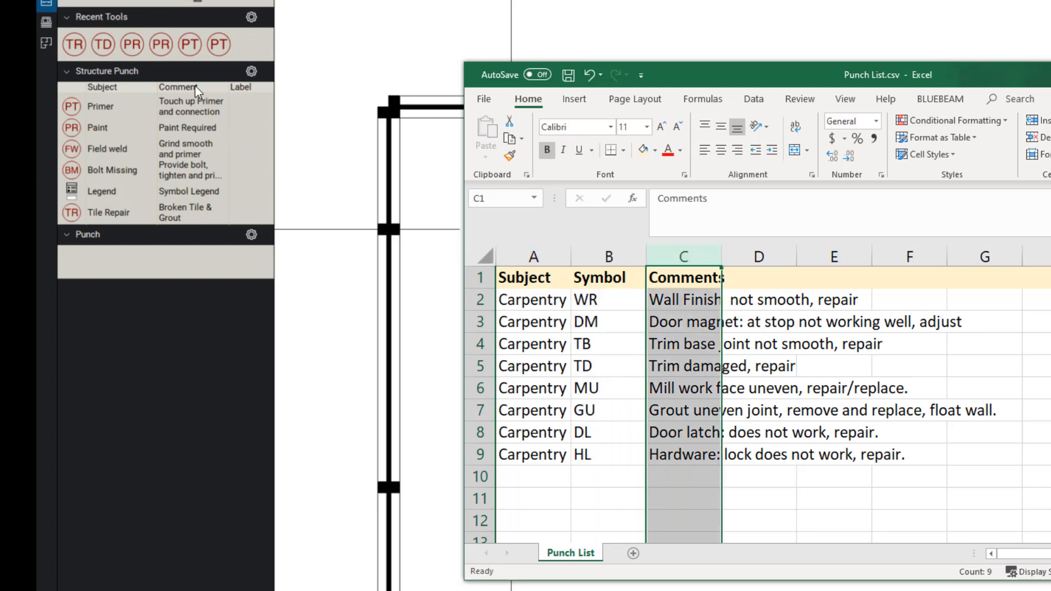
mouse_move(723, 255)
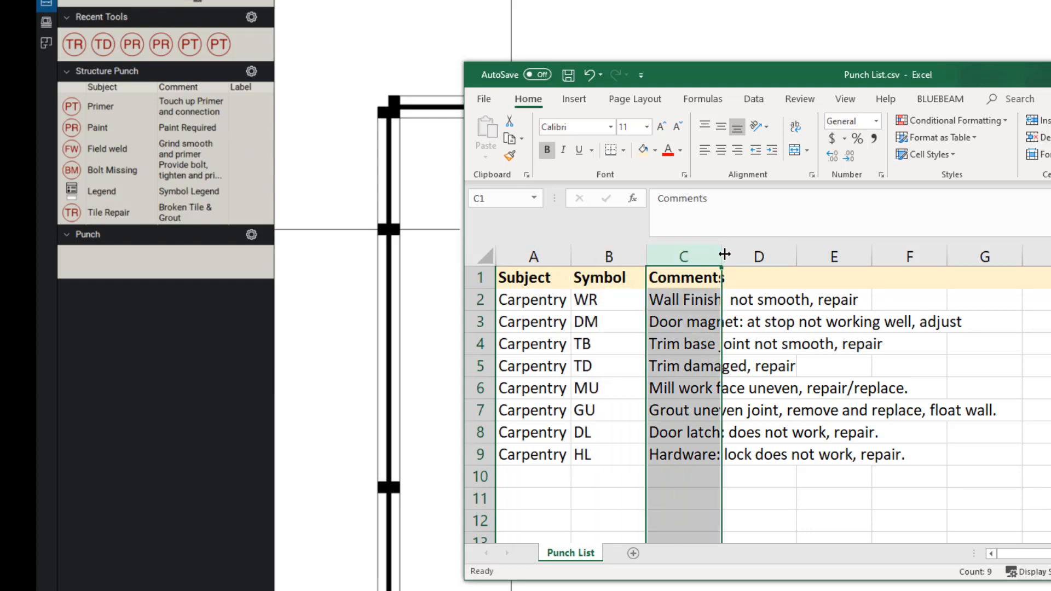
left_click_drag(723, 255, 998, 265)
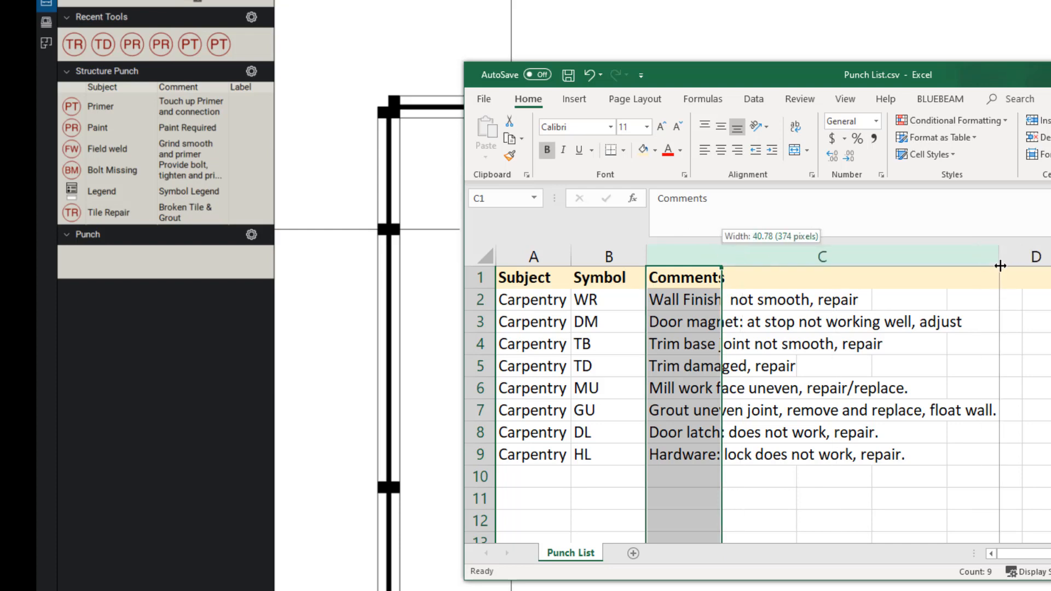
left_click_drag(999, 255, 999, 265)
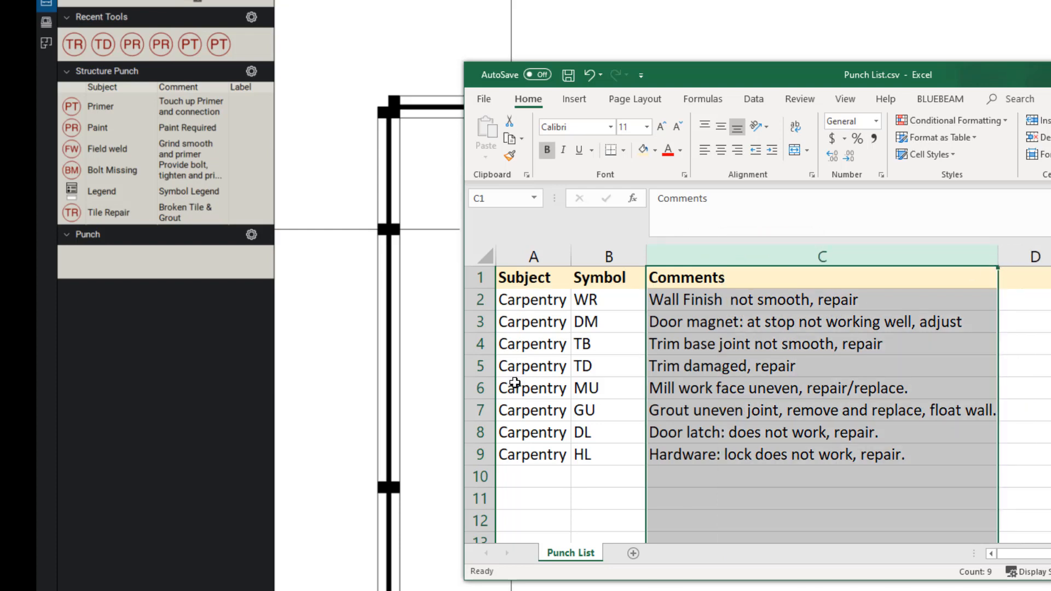
- Delete the header row from Punch List.csv and save the file
left_click(533, 277)
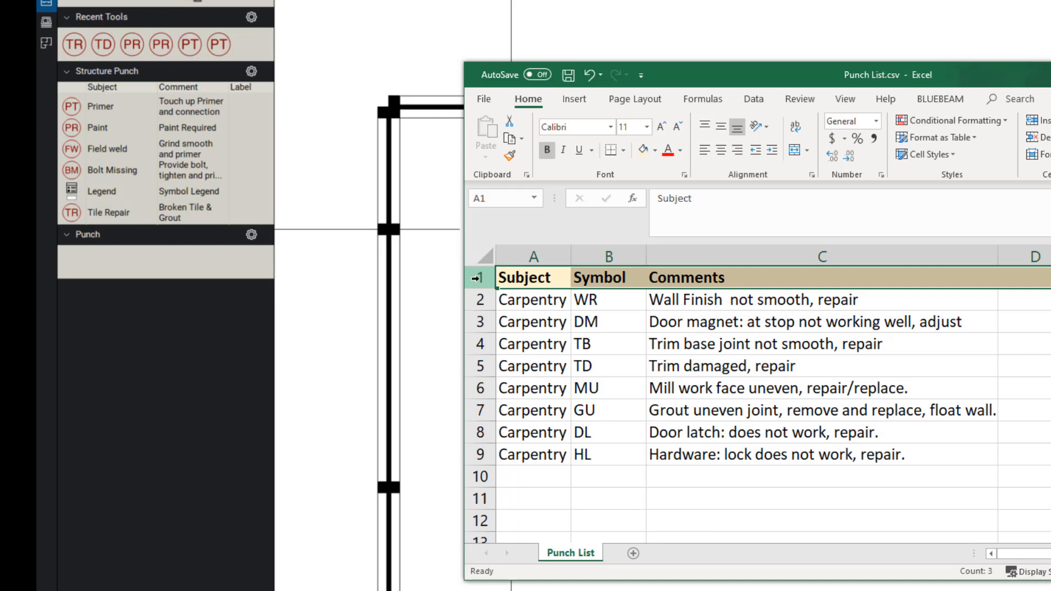
right_click(478, 277)
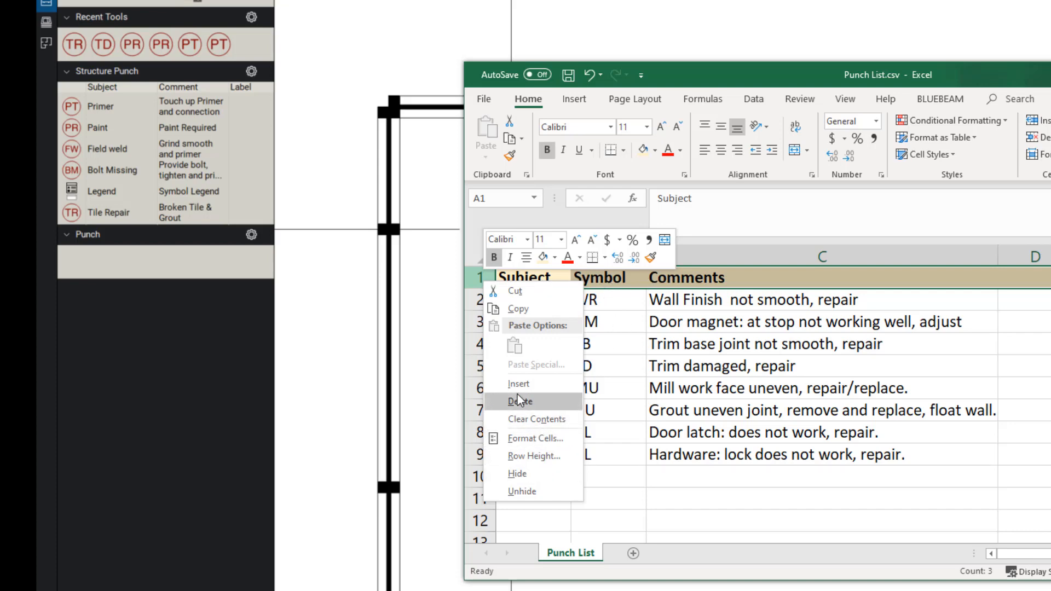
left_click(519, 401)
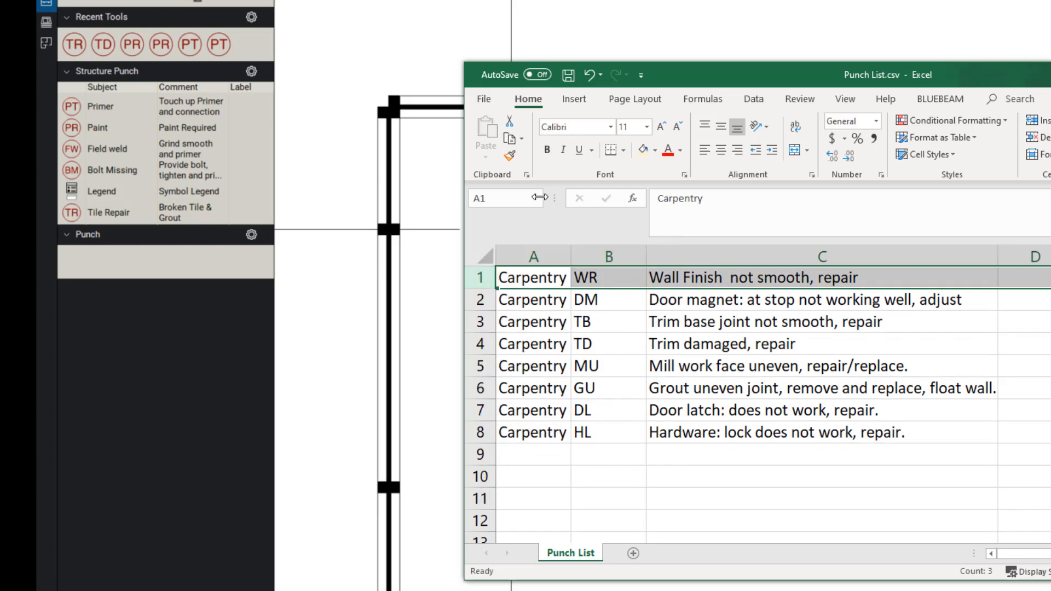
left_click(568, 75)
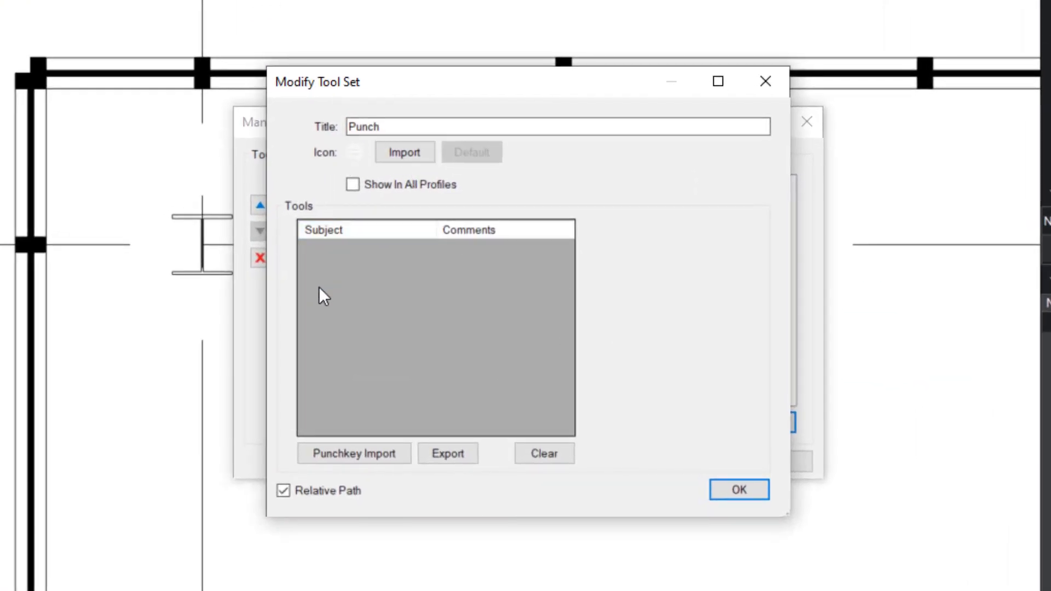
mouse_move(467, 372)
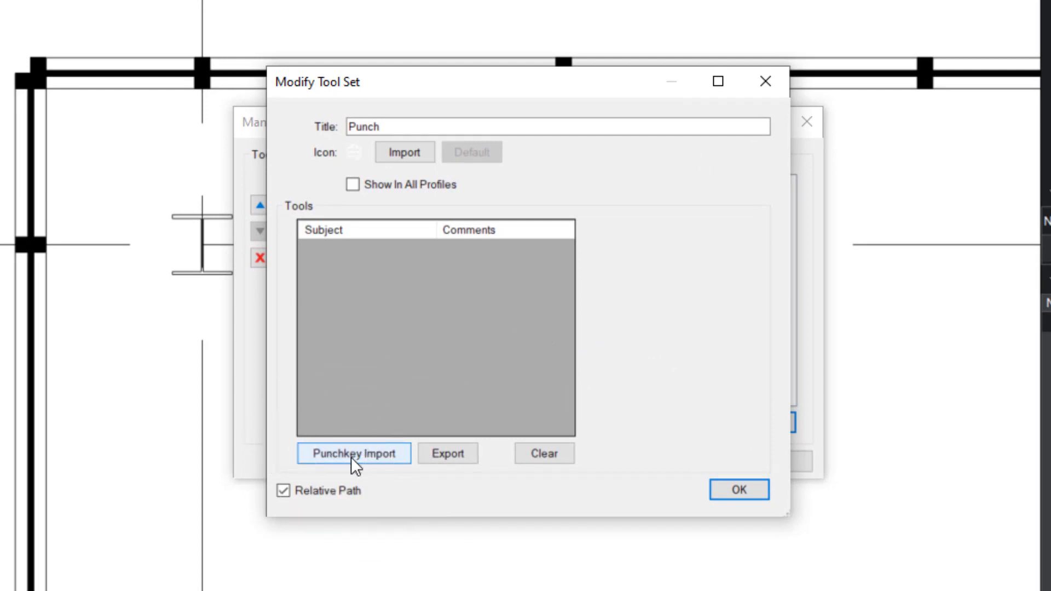
- Import Punch List.csv from the 7_Punch Tools folder via Punchkey Import
left_click(354, 453)
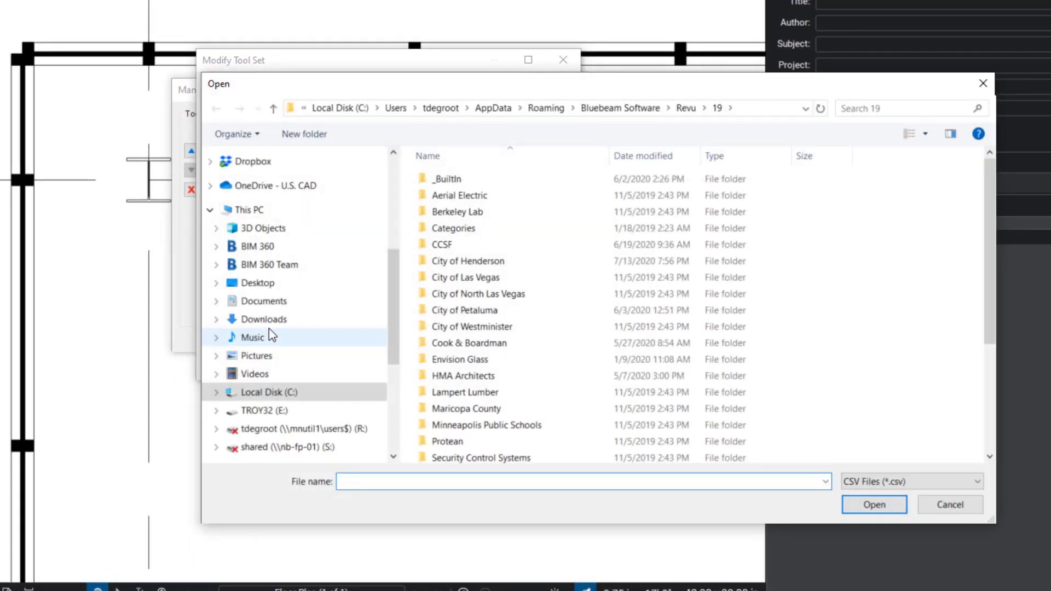
left_click(457, 211)
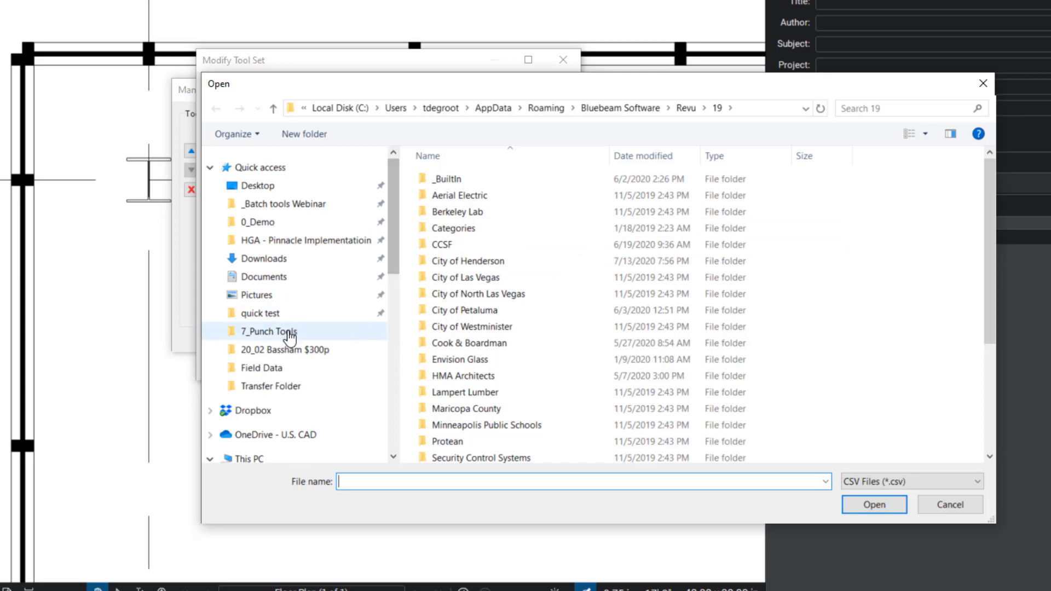
double_click(268, 330)
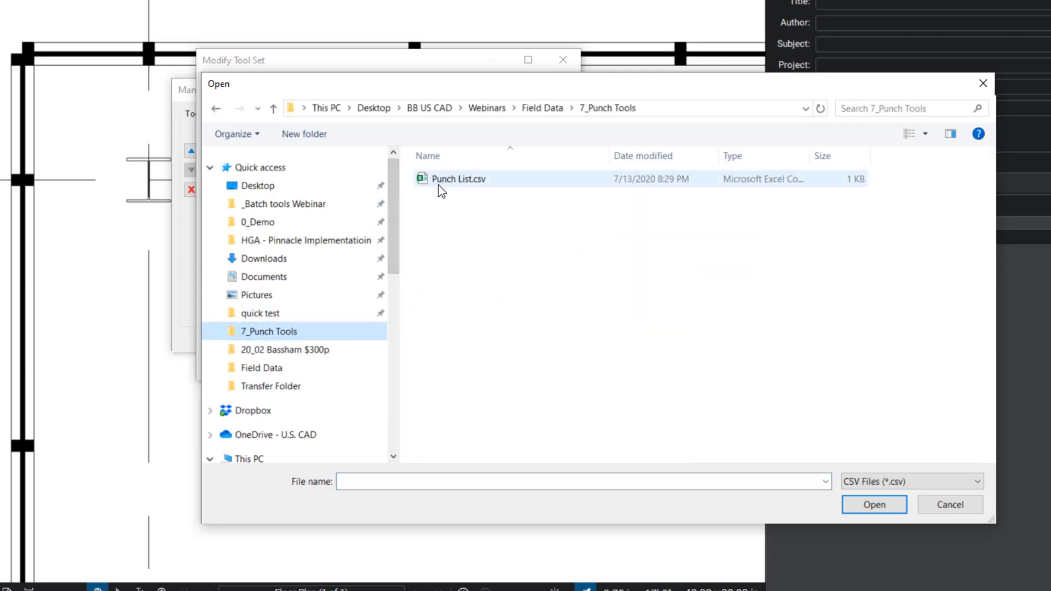
left_click(458, 178)
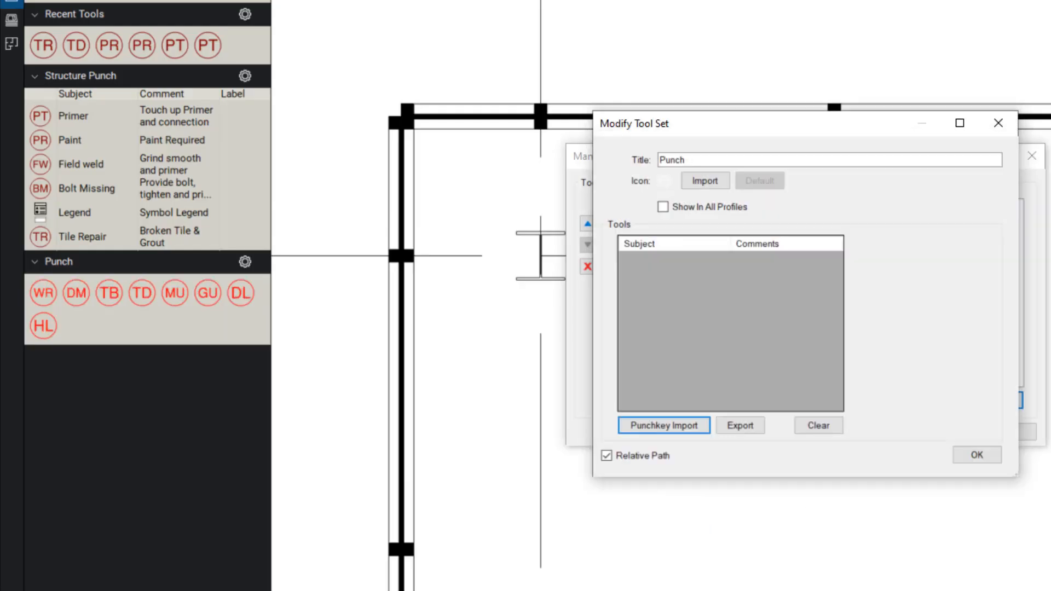
- Accept the eight imported Carpentry punch tools and close the tool set windows
left_click(663, 425)
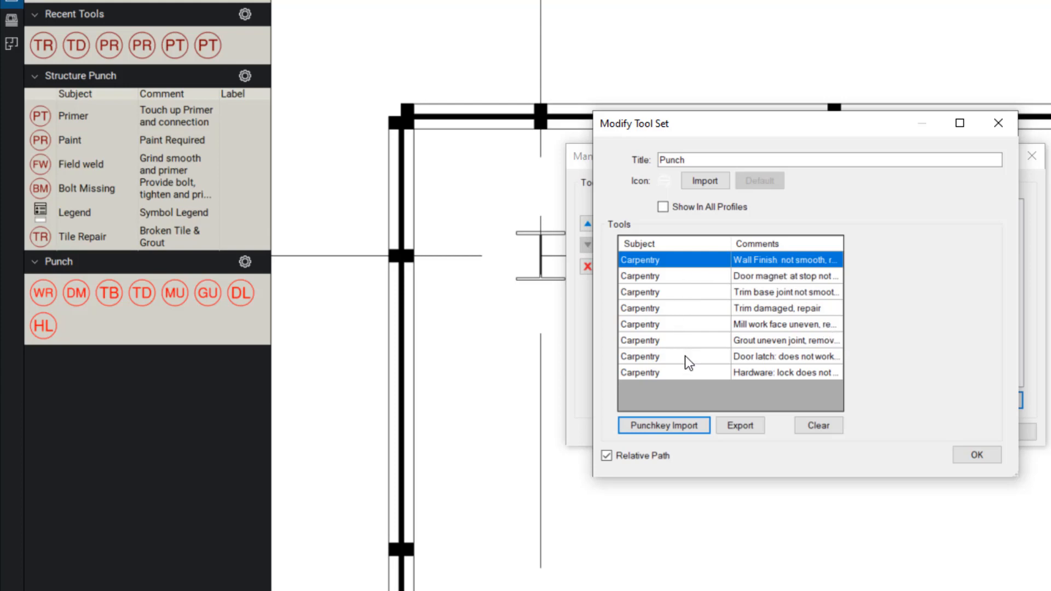
mouse_move(723, 291)
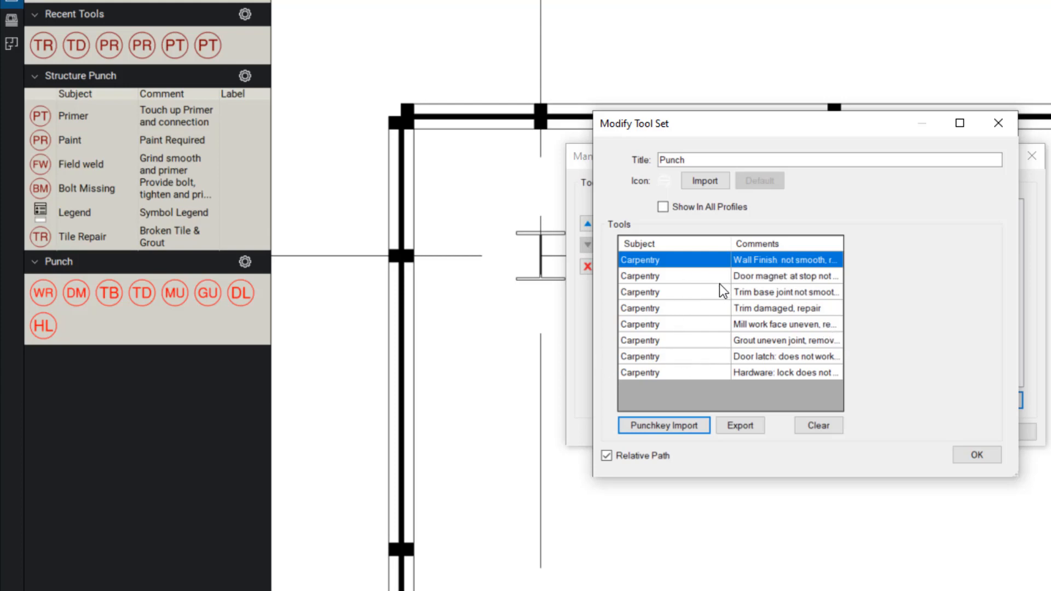
mouse_move(760, 324)
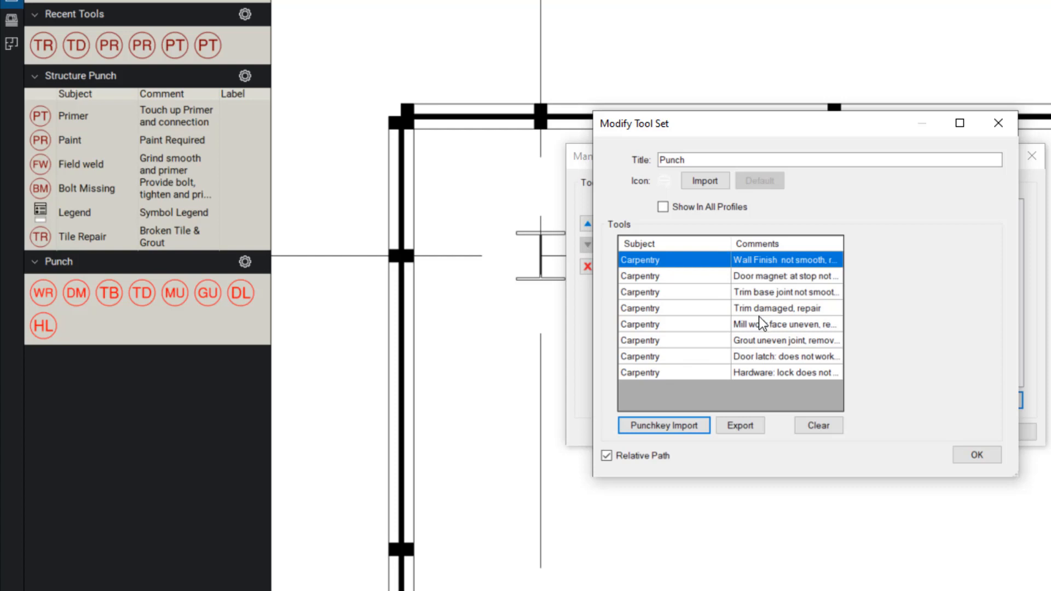
mouse_move(91, 340)
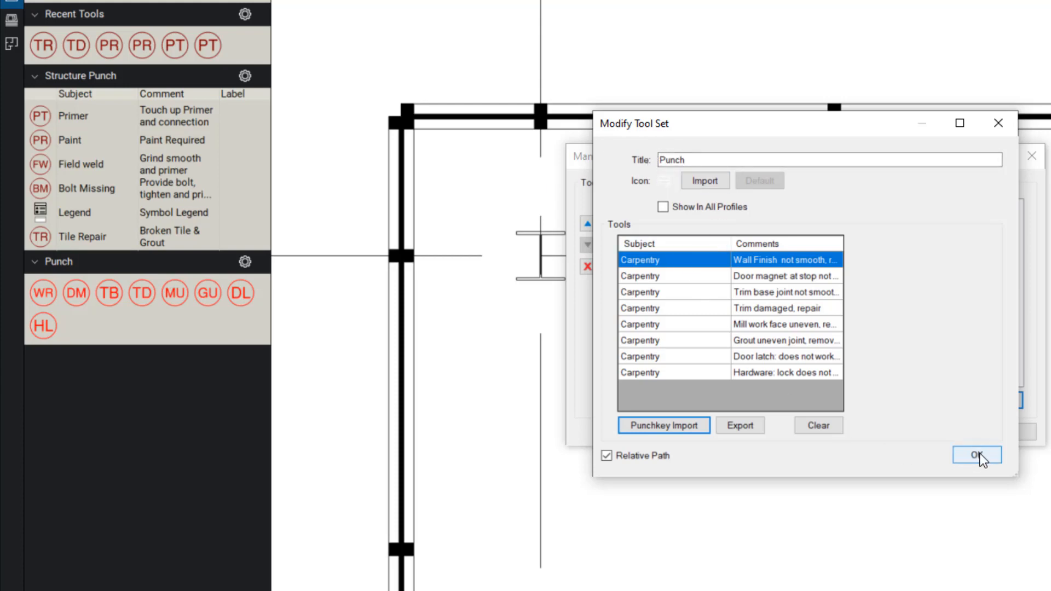
left_click(975, 454)
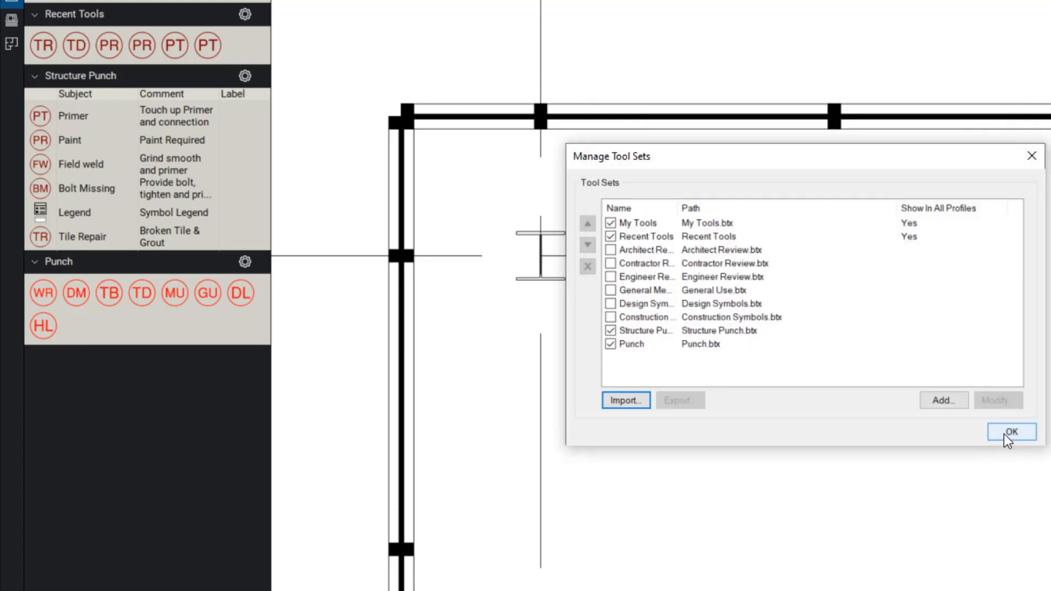
left_click(1010, 431)
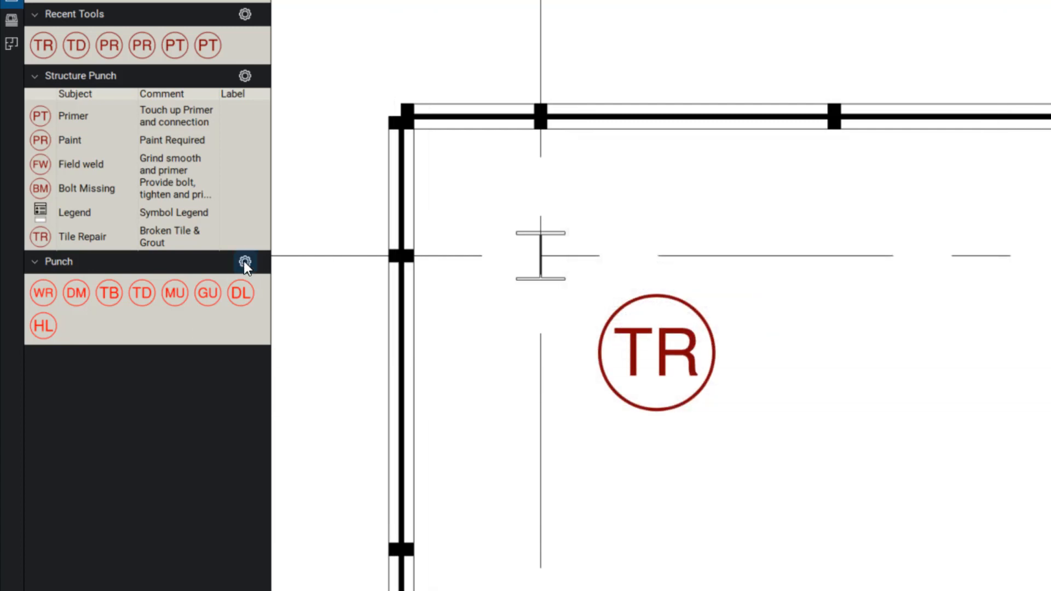
- Switch the Punch tool set to Detail view and zoom toward the PR markup on the plan
left_click(244, 262)
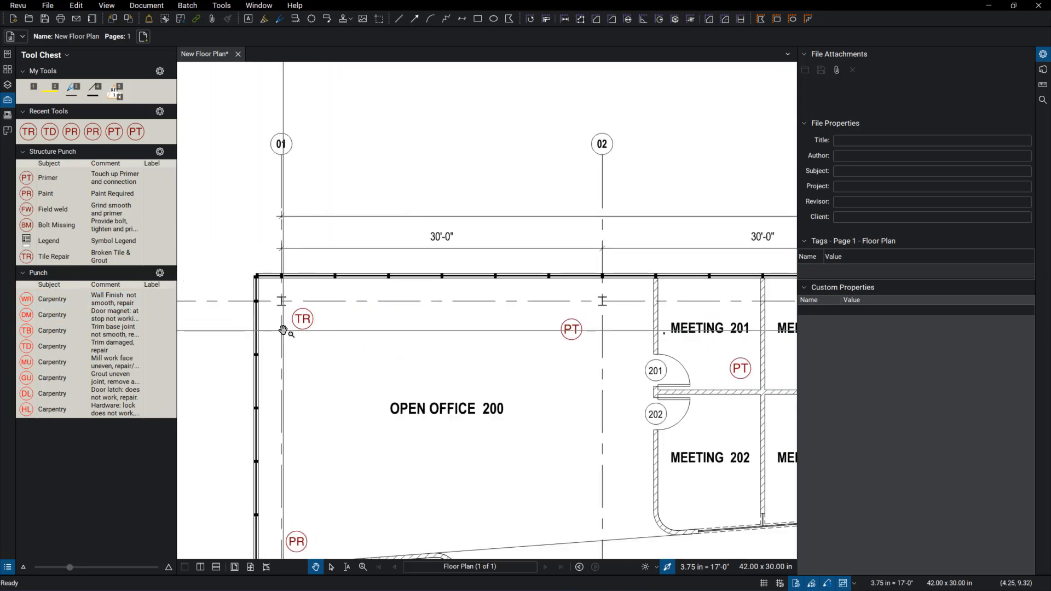
mouse_move(302, 319)
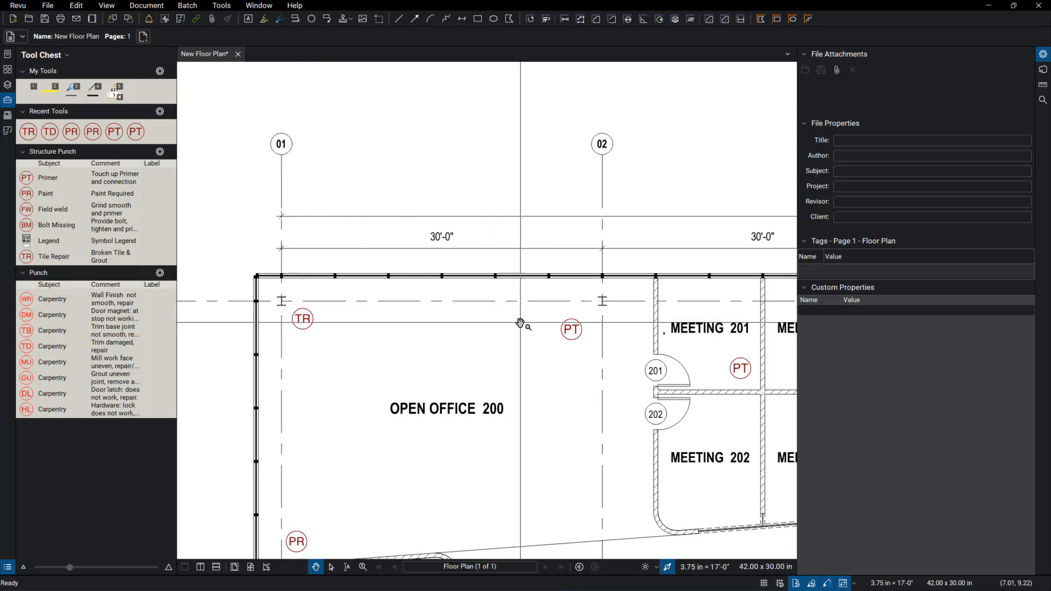
left_click(571, 329)
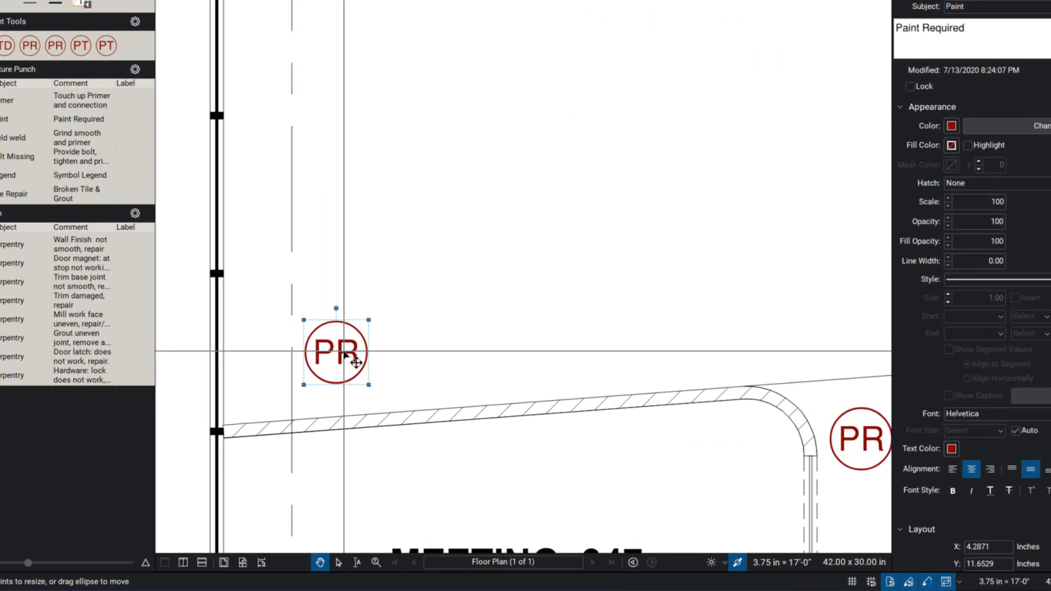
- Choose Capture > From File on the PR markup to attach a picture
right_click(335, 351)
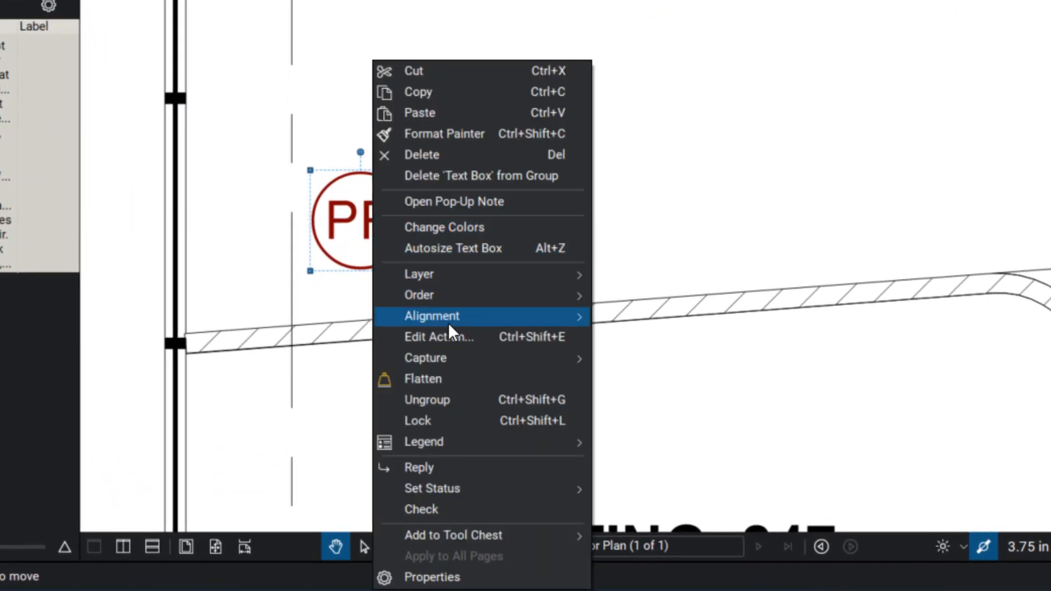
mouse_move(424, 356)
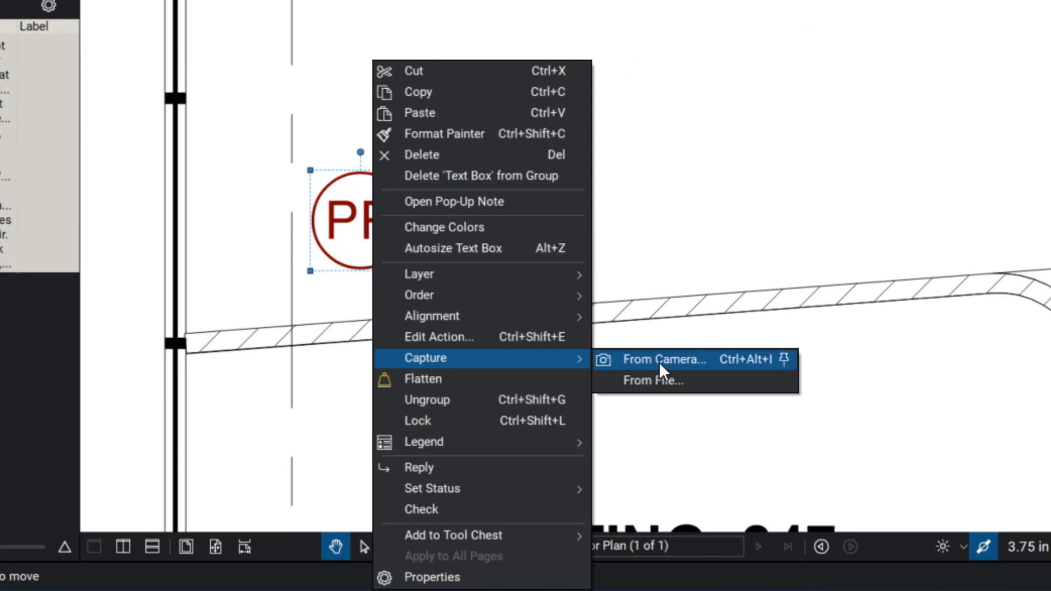
mouse_move(666, 368)
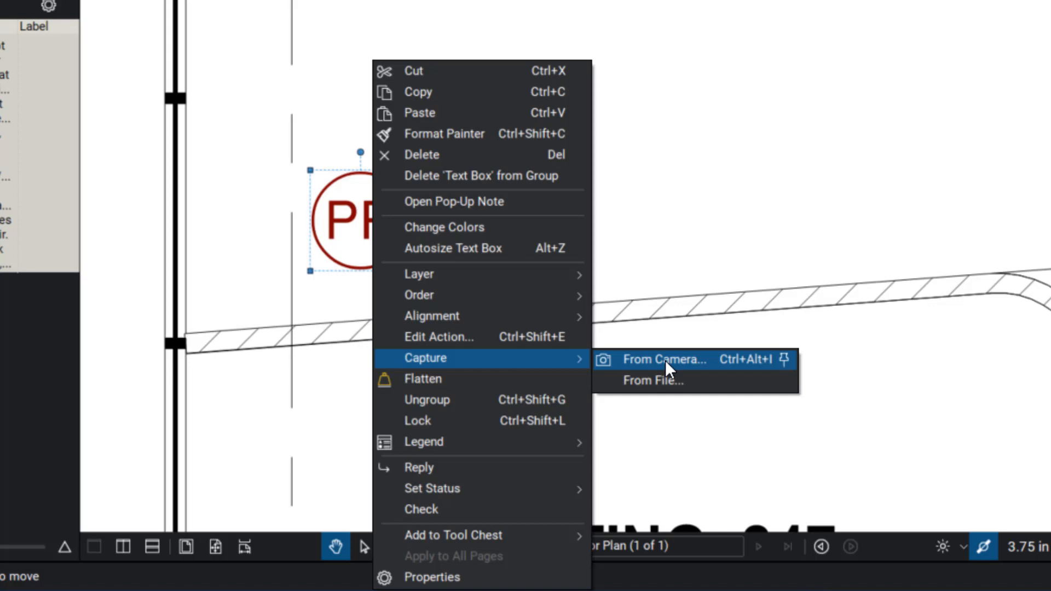
mouse_move(652, 393)
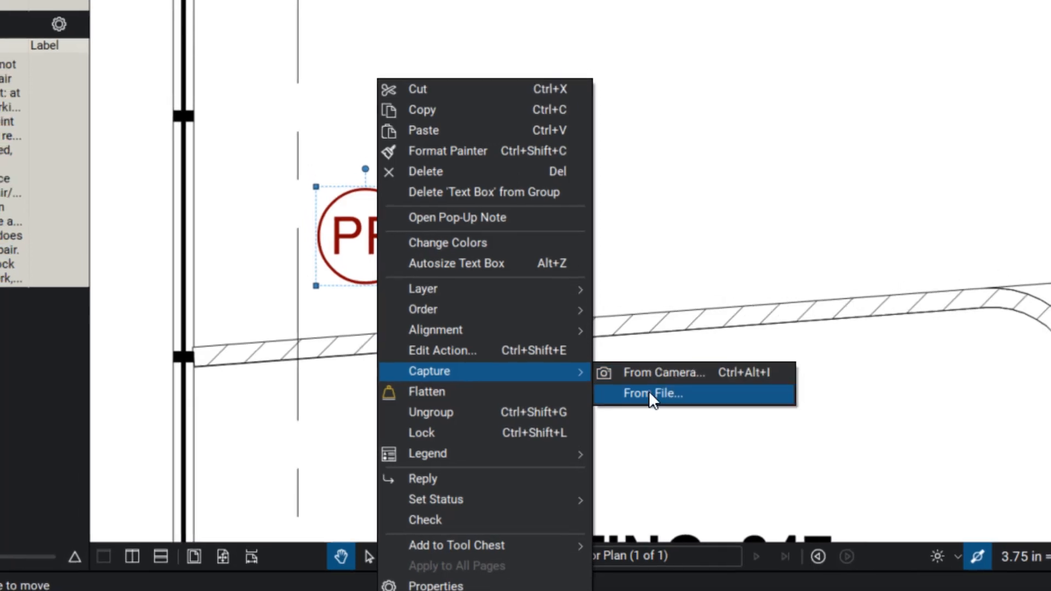
left_click(652, 393)
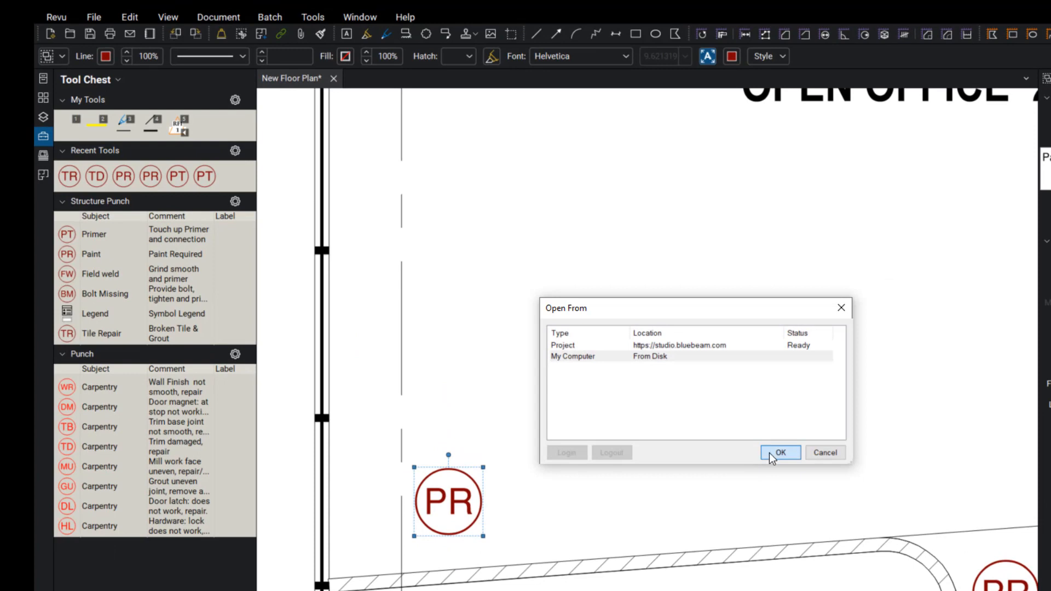
- Confirm My Computer as the source and attach photo IMG_4196 to the PR markup
left_click(779, 452)
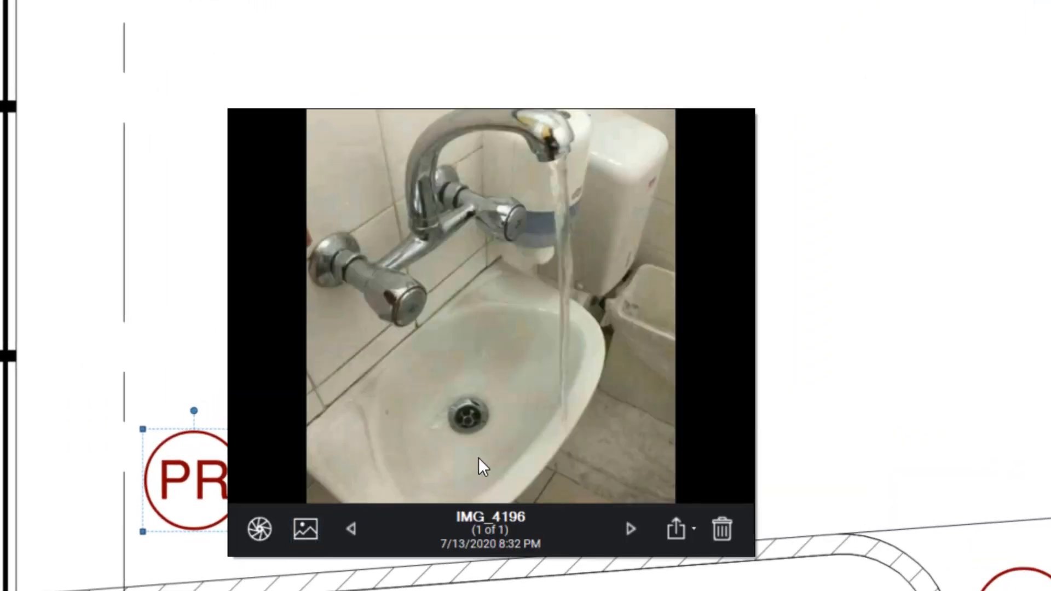
mouse_move(566, 469)
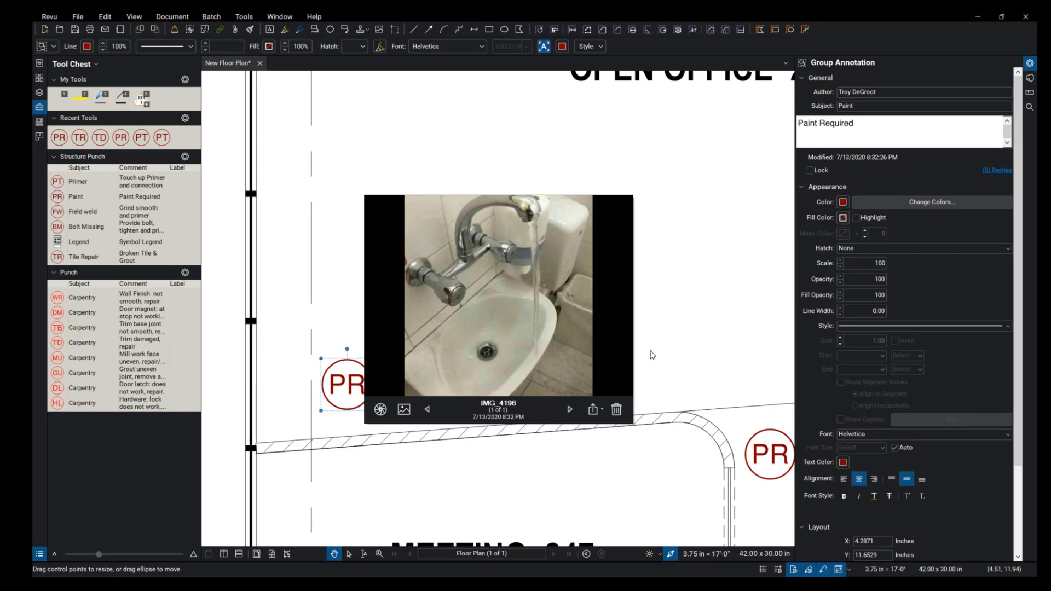
mouse_move(647, 347)
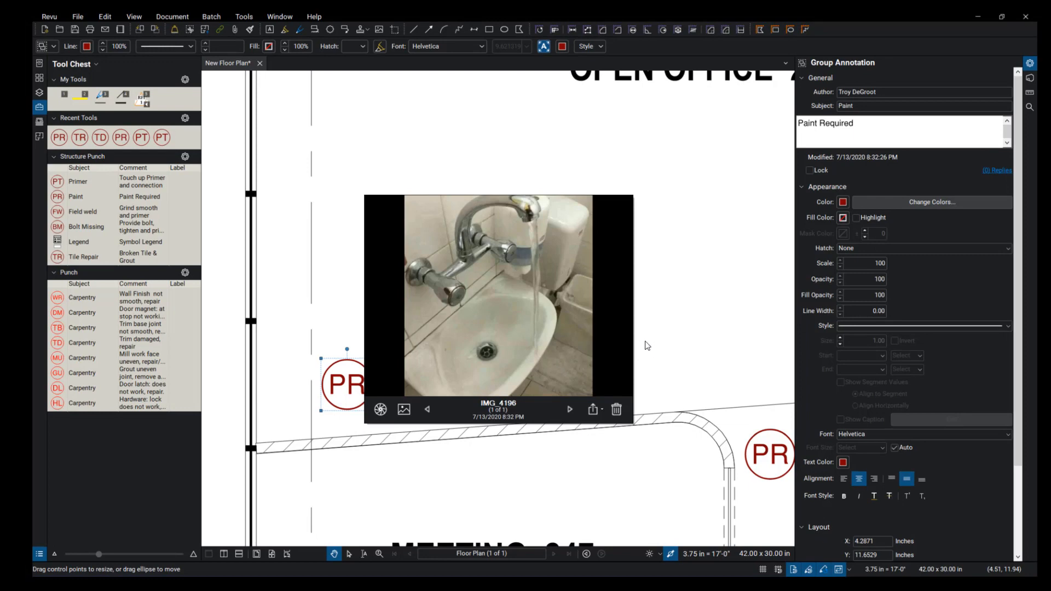